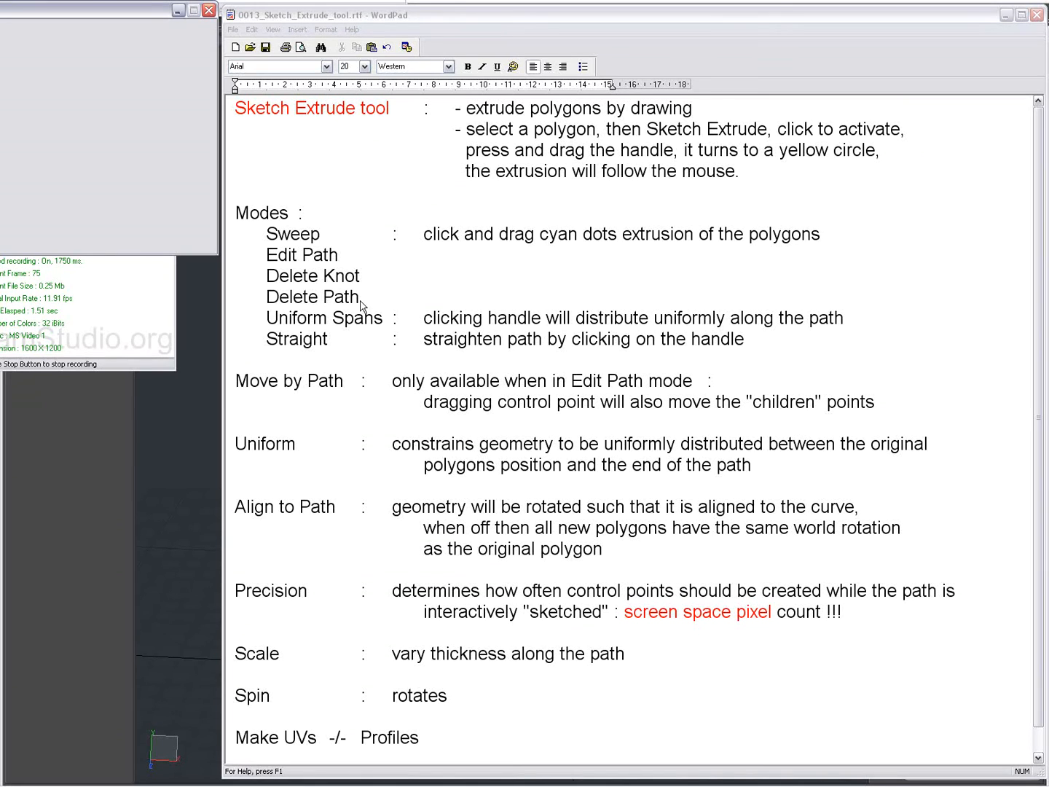
{"action": "mouse_move", "coordinate": [426, 270]}
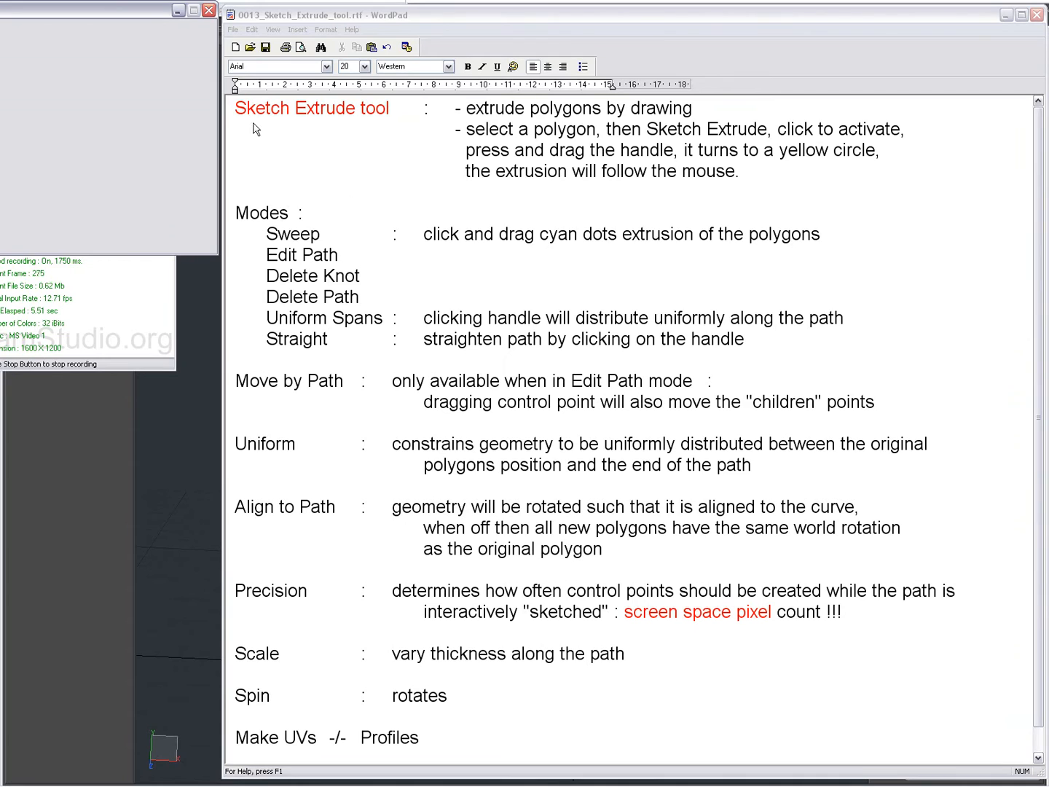
{"action": "mouse_move", "coordinate": [377, 129]}
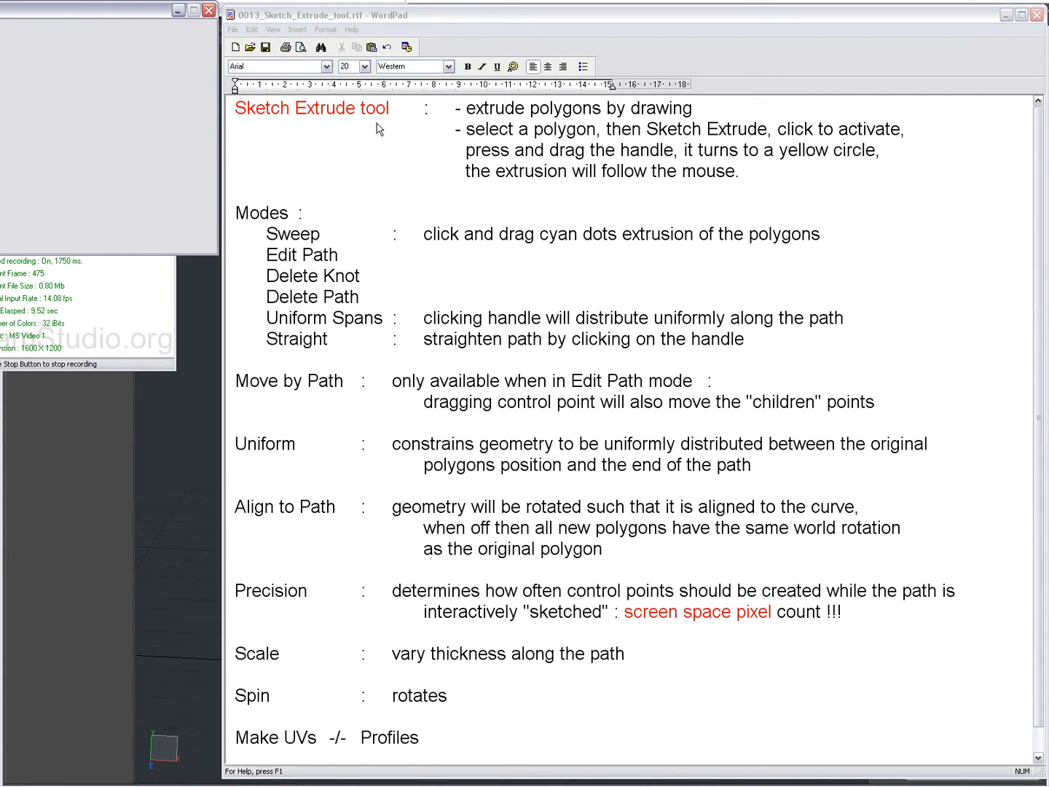
{"action": "mouse_move", "coordinate": [663, 122]}
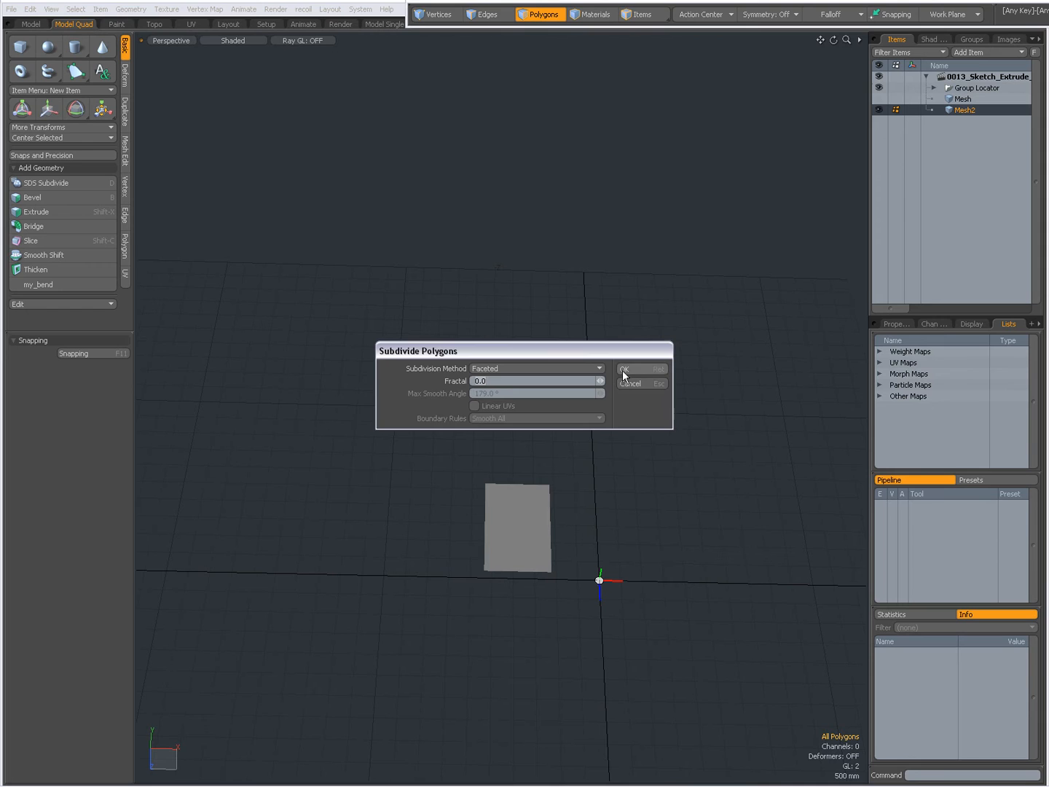
Step: Apply faceted Subdivide twice, turning the plane into a 16-face grid
{"action": "left_click", "coordinate": [624, 368]}
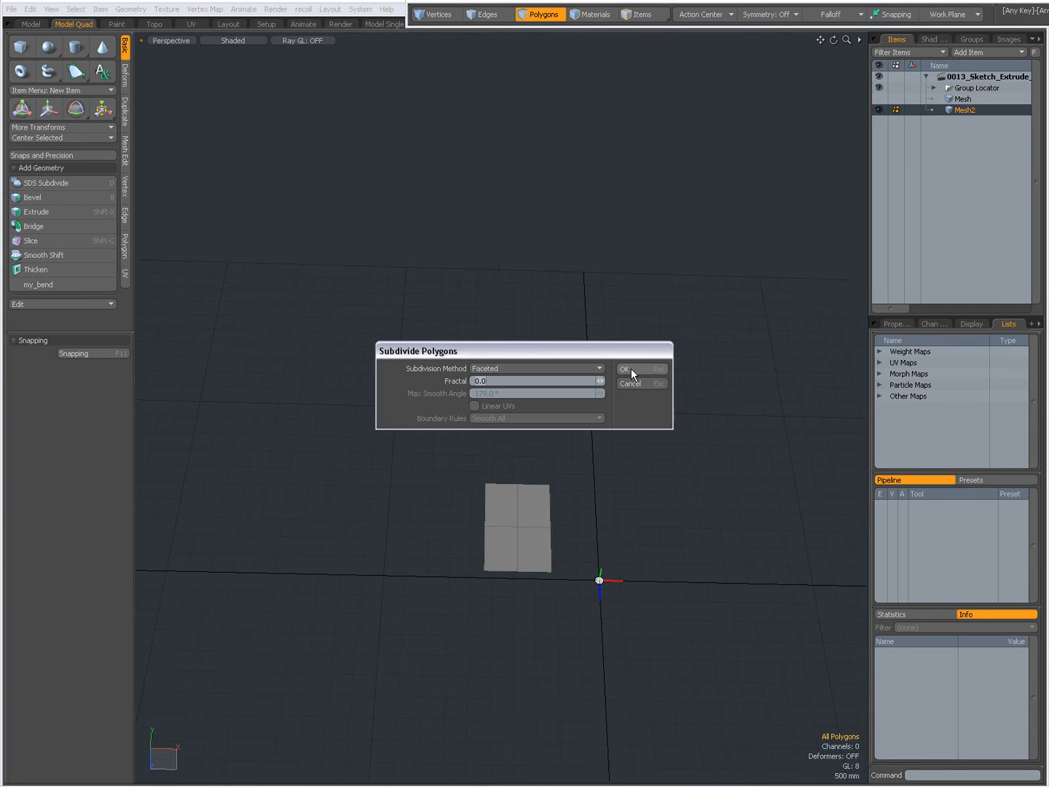
{"action": "left_click", "coordinate": [624, 369]}
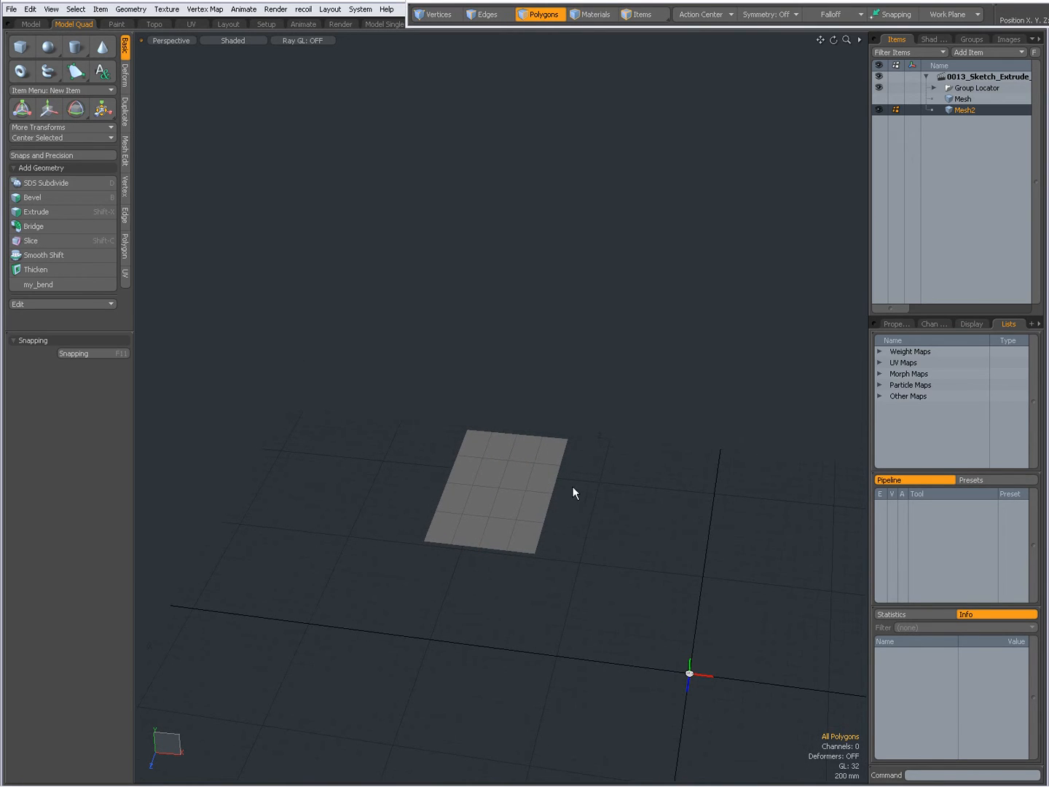
Step: From the Polygon tab, start Sketch Extrude on the five selected faces
{"action": "left_click", "coordinate": [474, 510]}
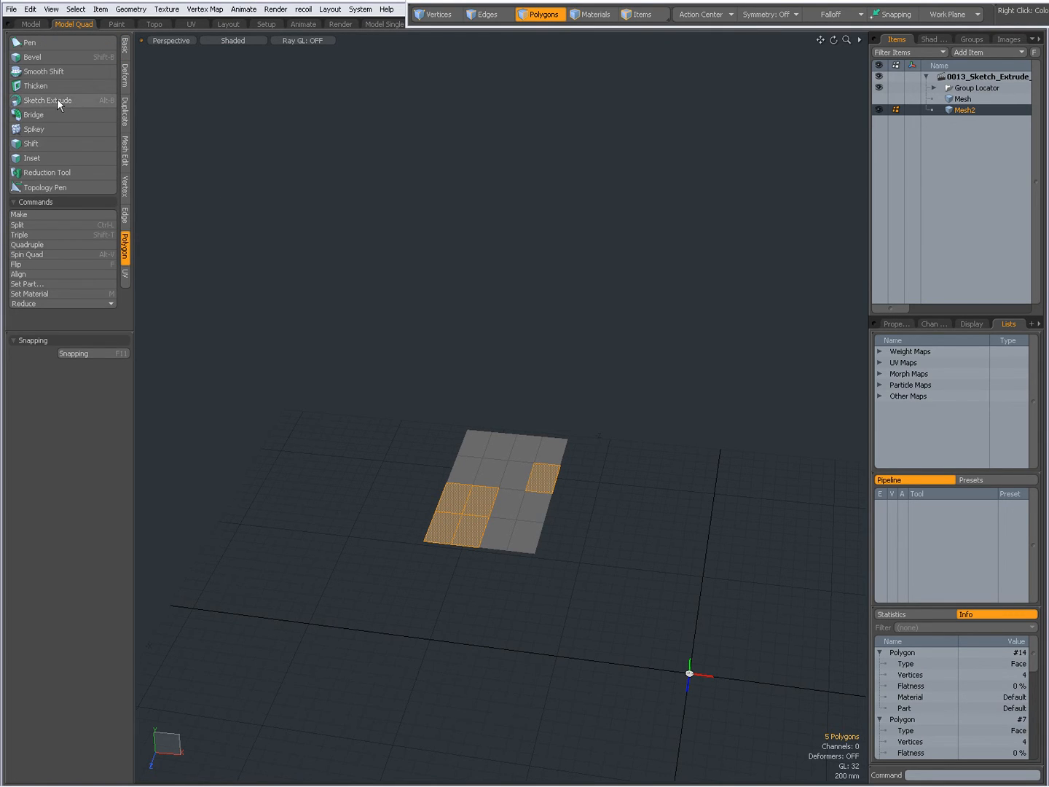
{"action": "left_click", "coordinate": [47, 101]}
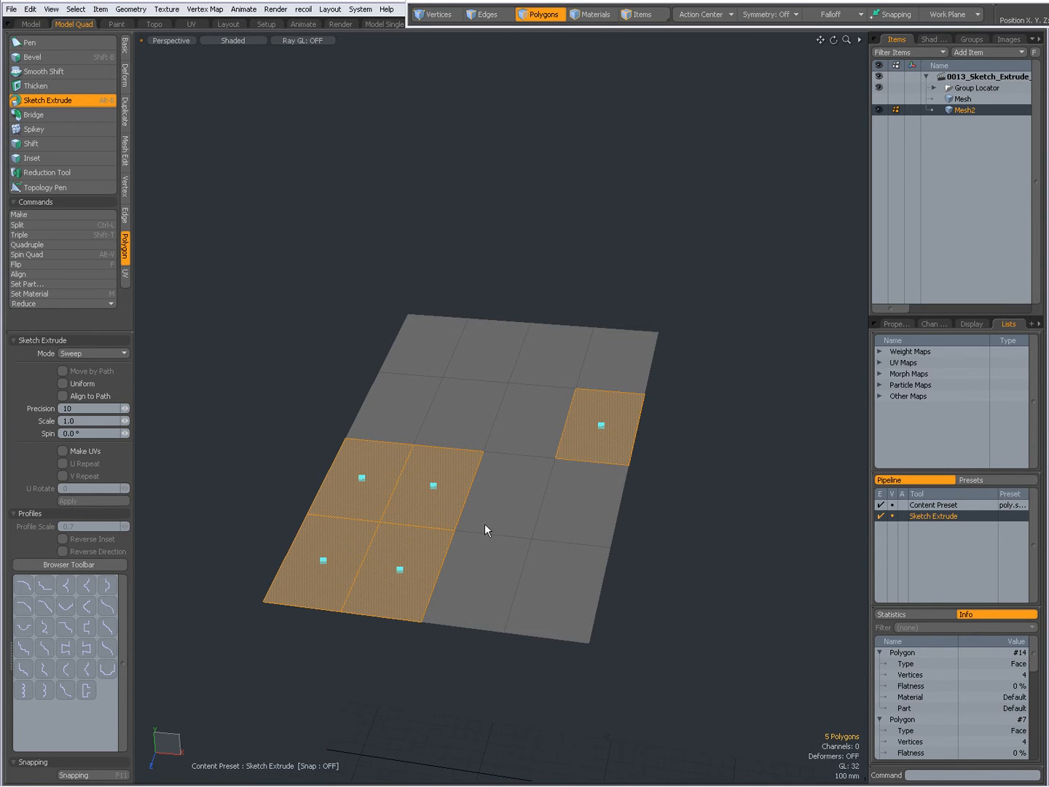
{"action": "mouse_move", "coordinate": [432, 587]}
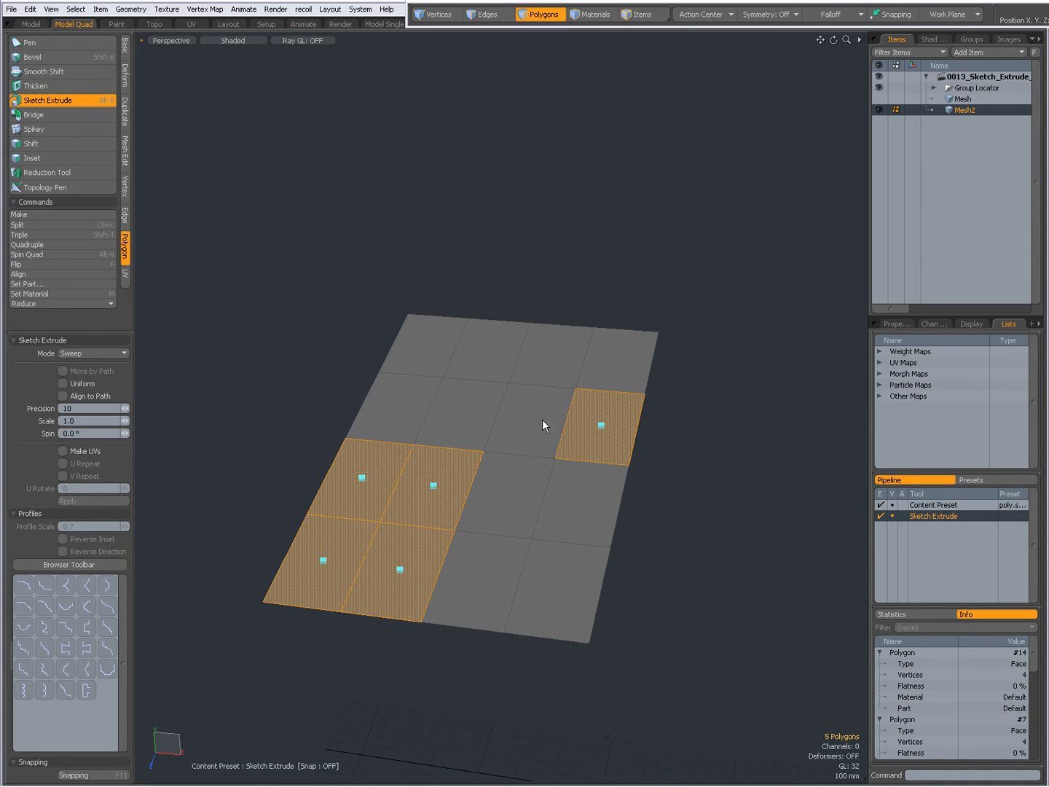
{"action": "mouse_move", "coordinate": [563, 457]}
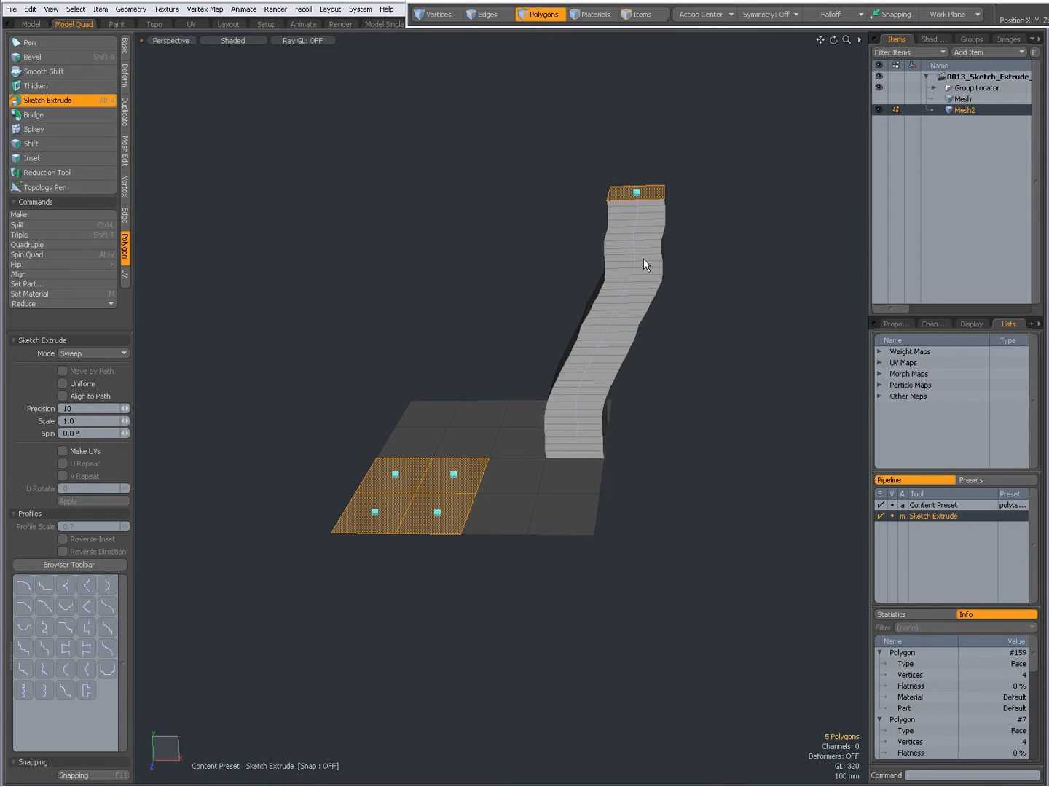
{"action": "mouse_move", "coordinate": [395, 479]}
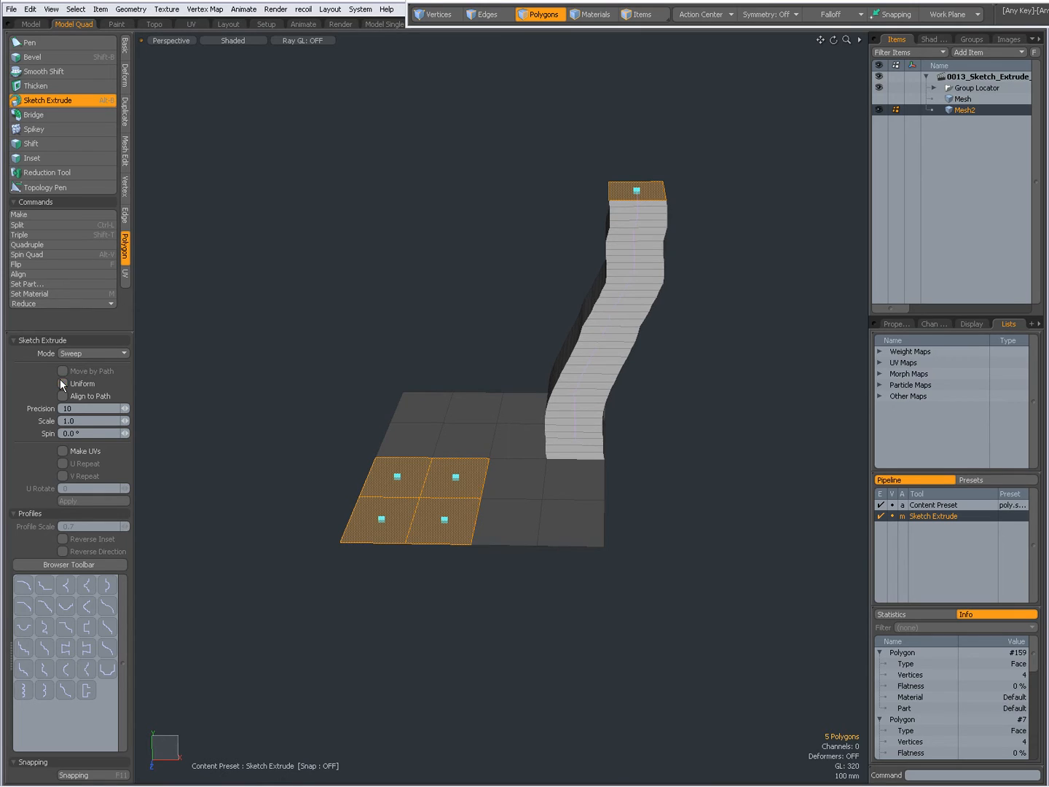
{"action": "left_click", "coordinate": [63, 383]}
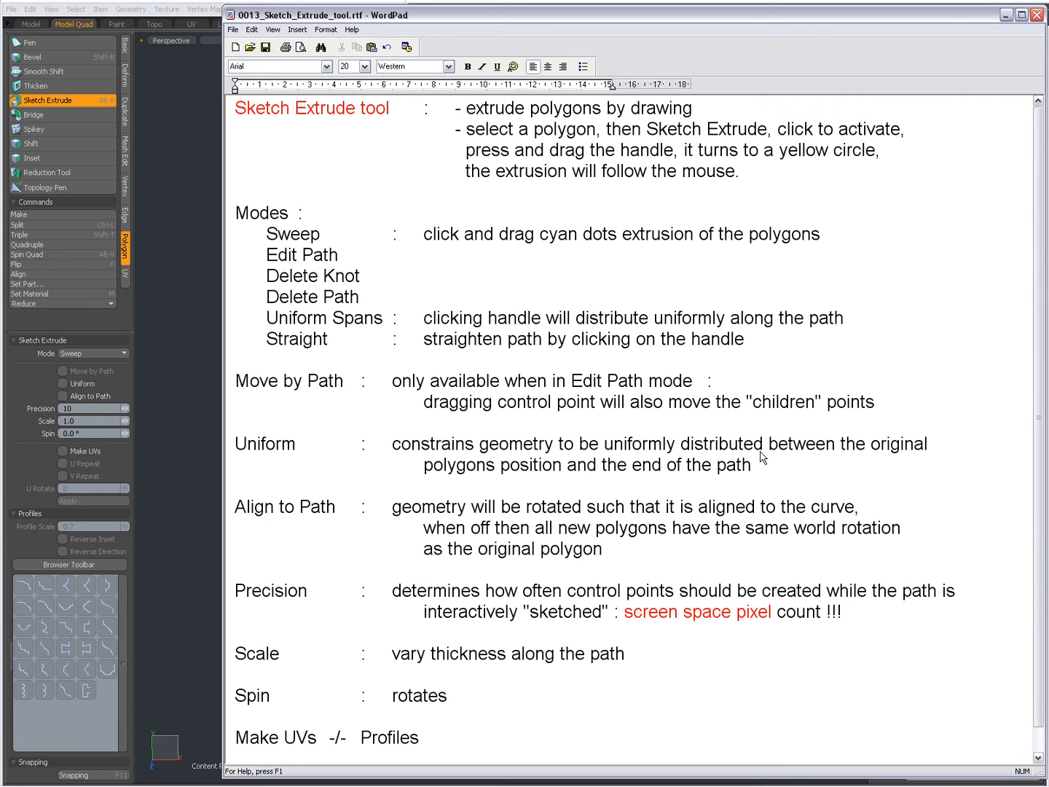
{"action": "mouse_move", "coordinate": [494, 490]}
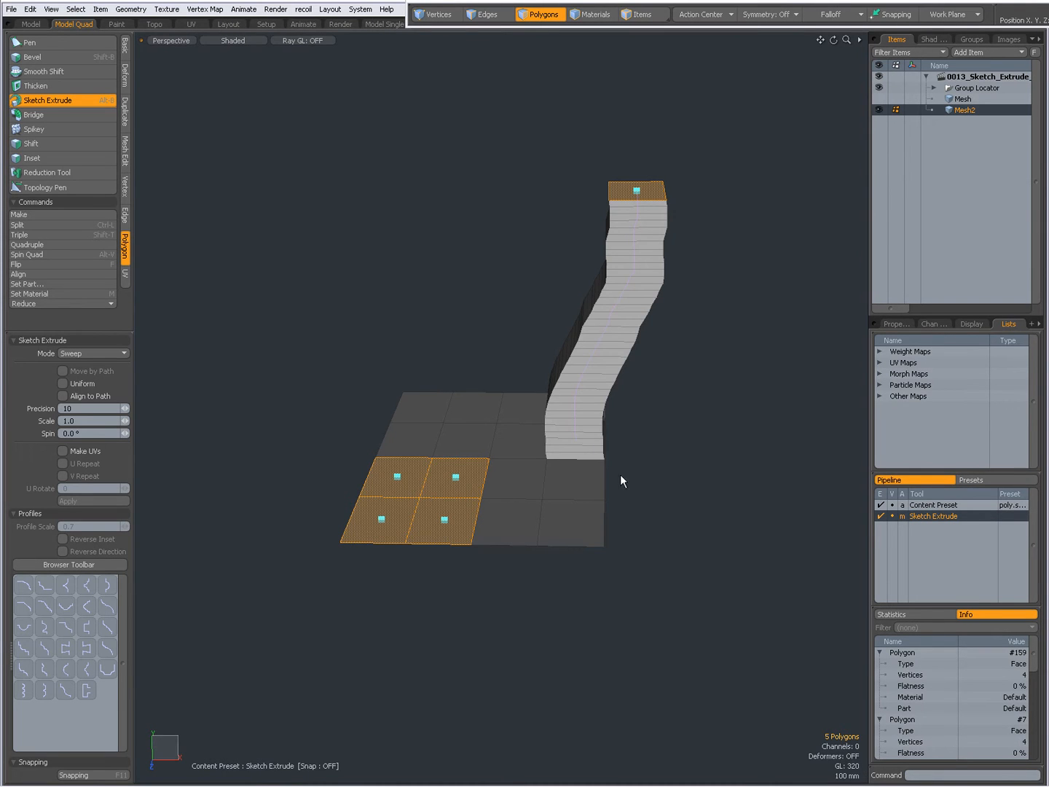
{"action": "left_click", "coordinate": [63, 384]}
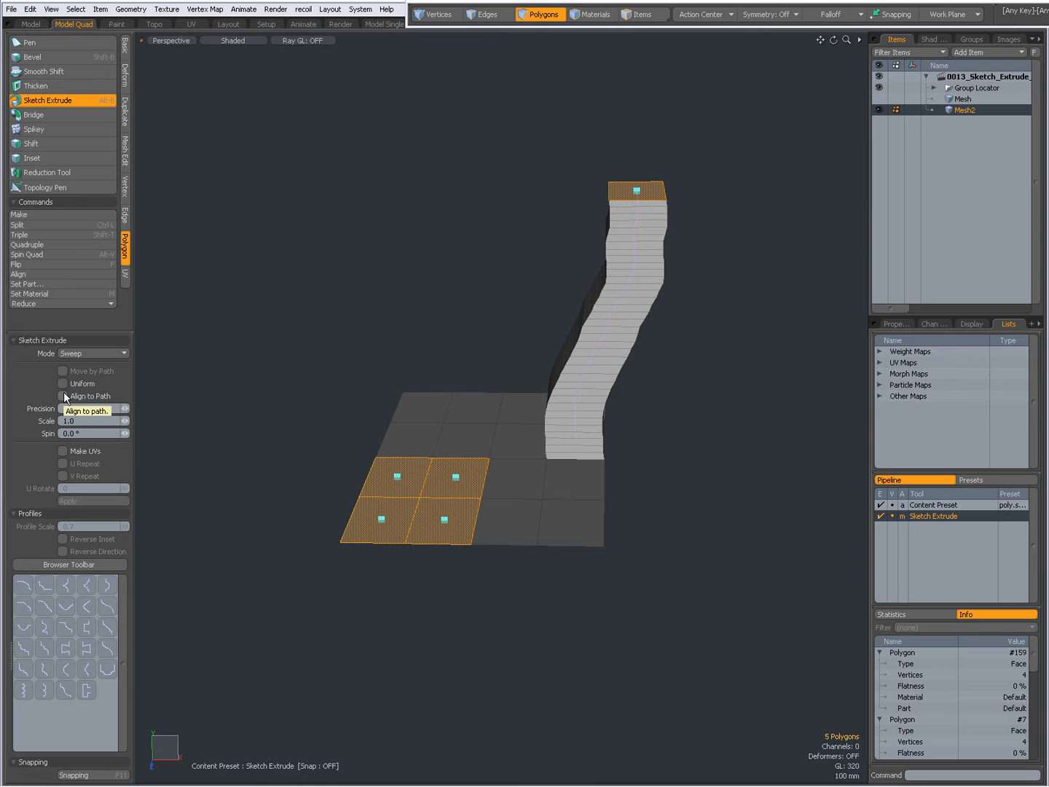
{"action": "left_click", "coordinate": [63, 396]}
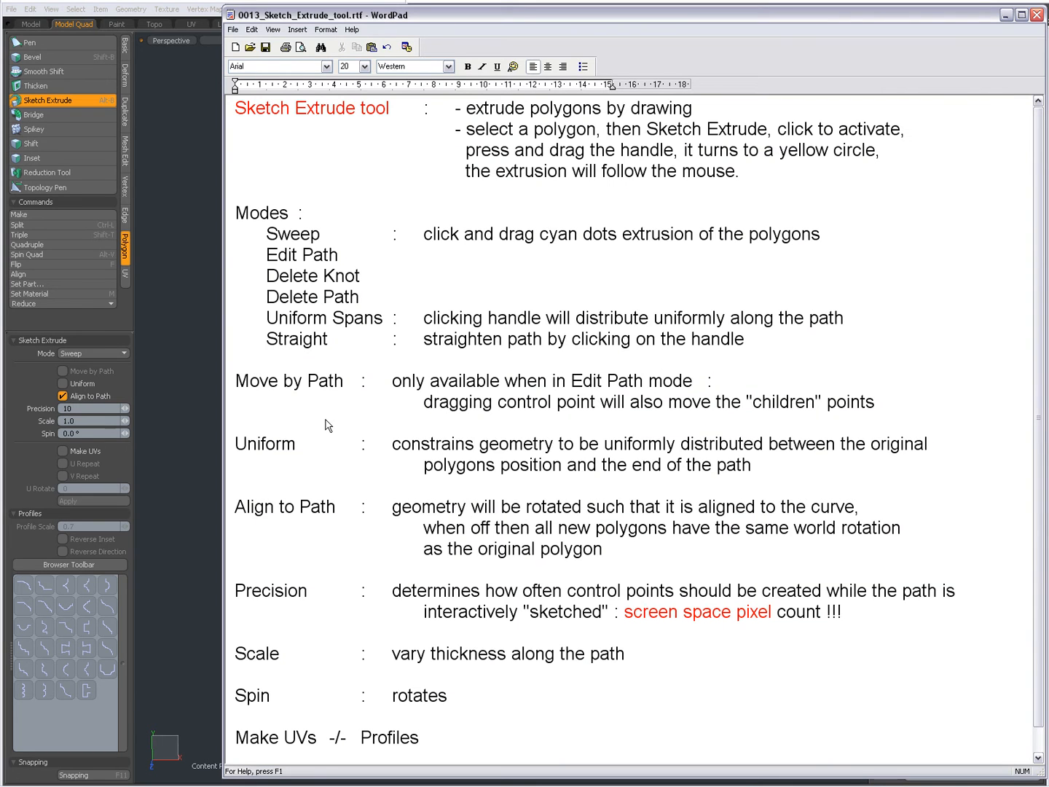
{"action": "mouse_move", "coordinate": [537, 525]}
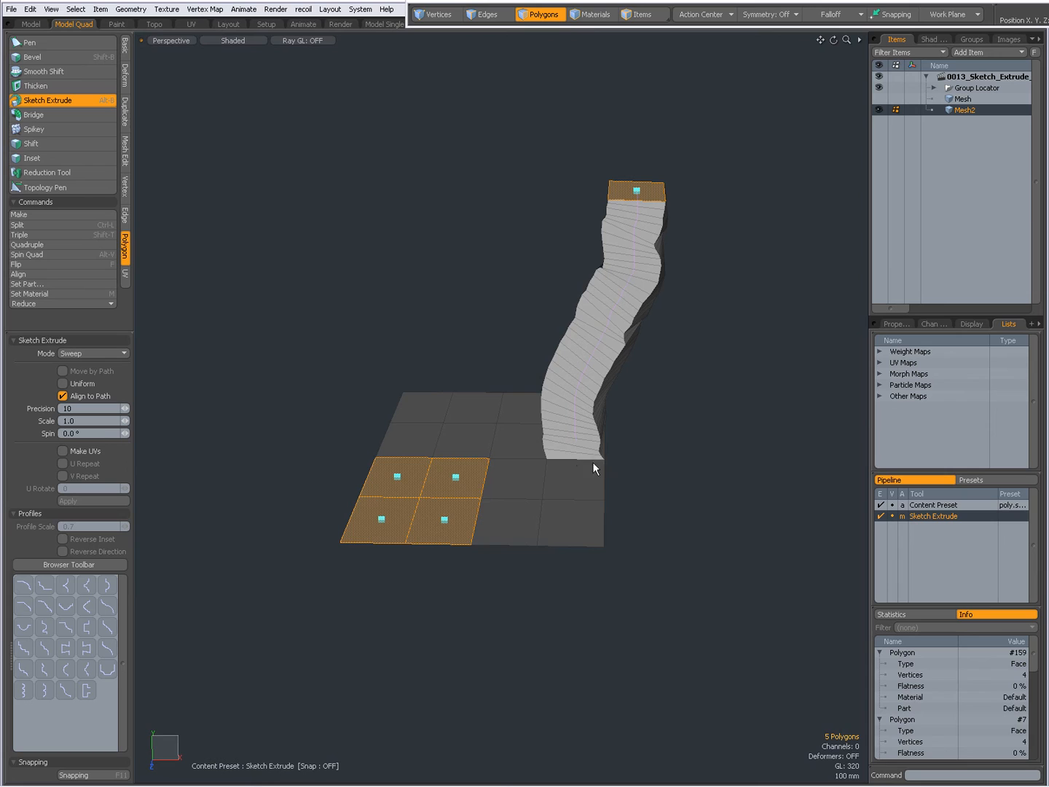
{"action": "left_click", "coordinate": [63, 396]}
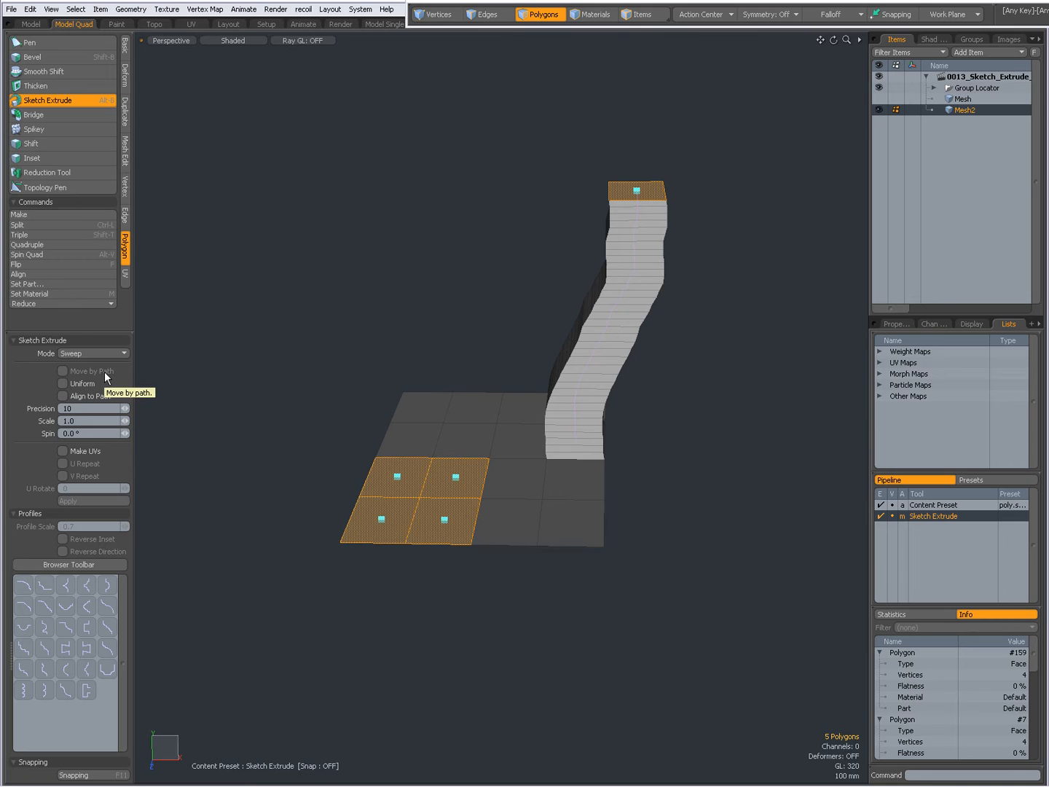
{"action": "mouse_move", "coordinate": [73, 357]}
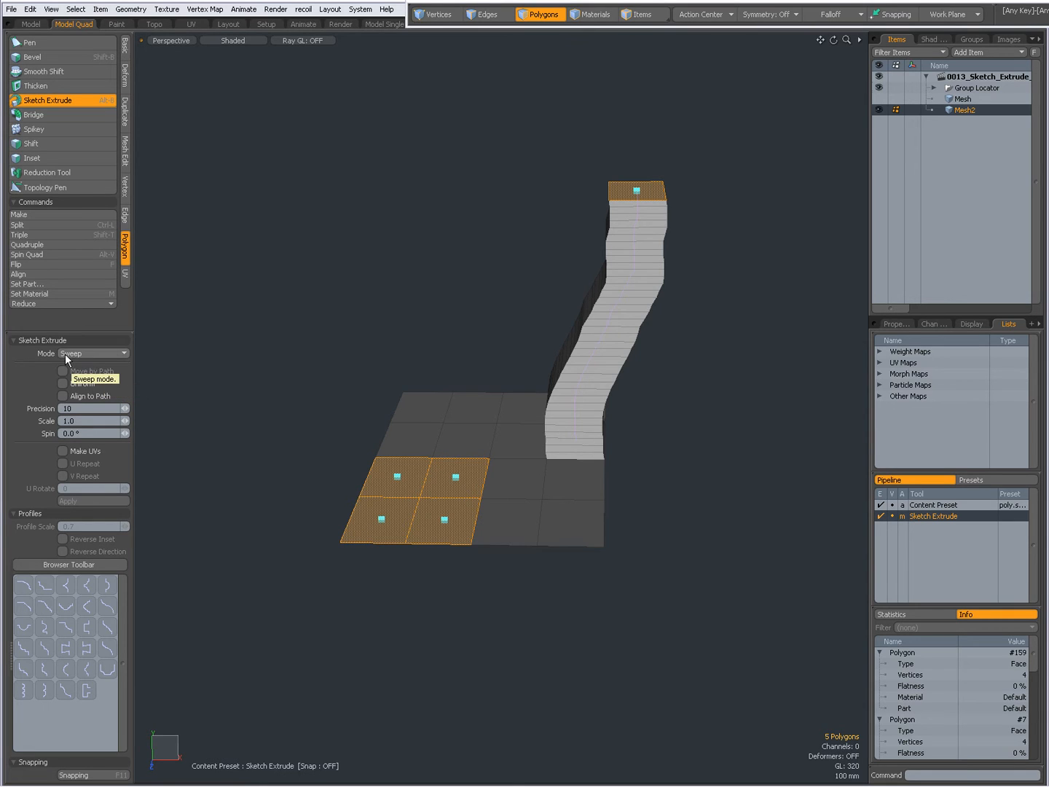
{"action": "mouse_move", "coordinate": [90, 358]}
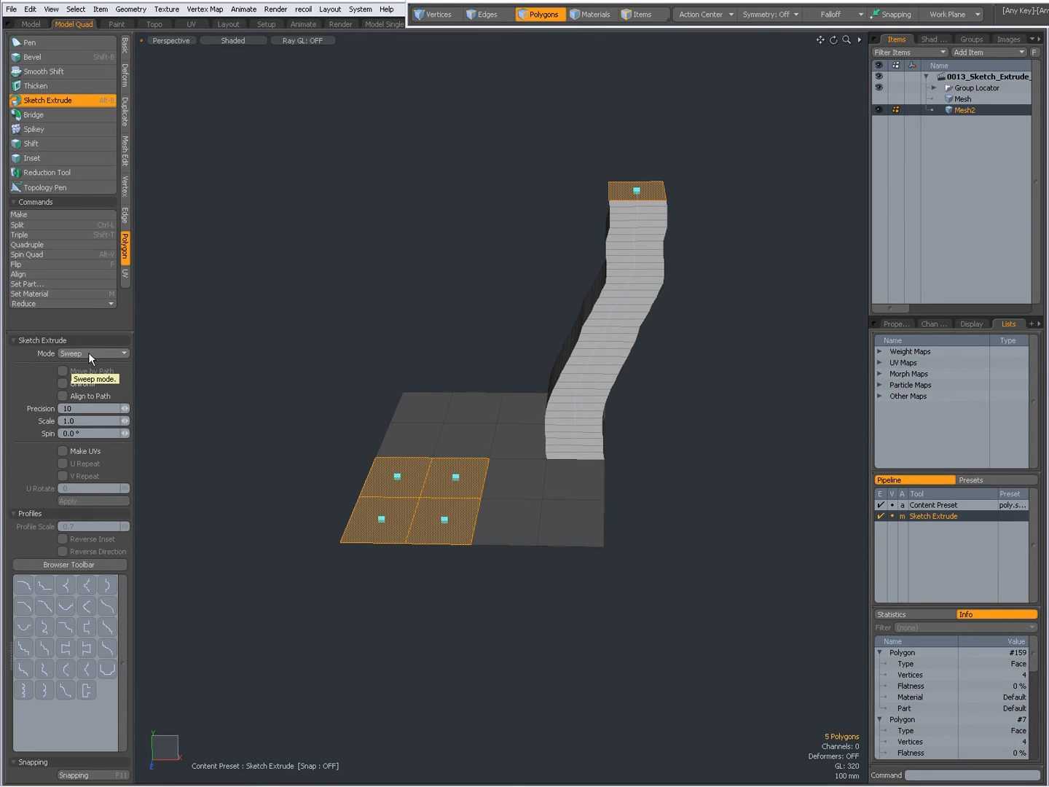
Step: Switch Sketch Extrude to Edit Path mode and enable Move by Path
{"action": "left_click", "coordinate": [94, 353]}
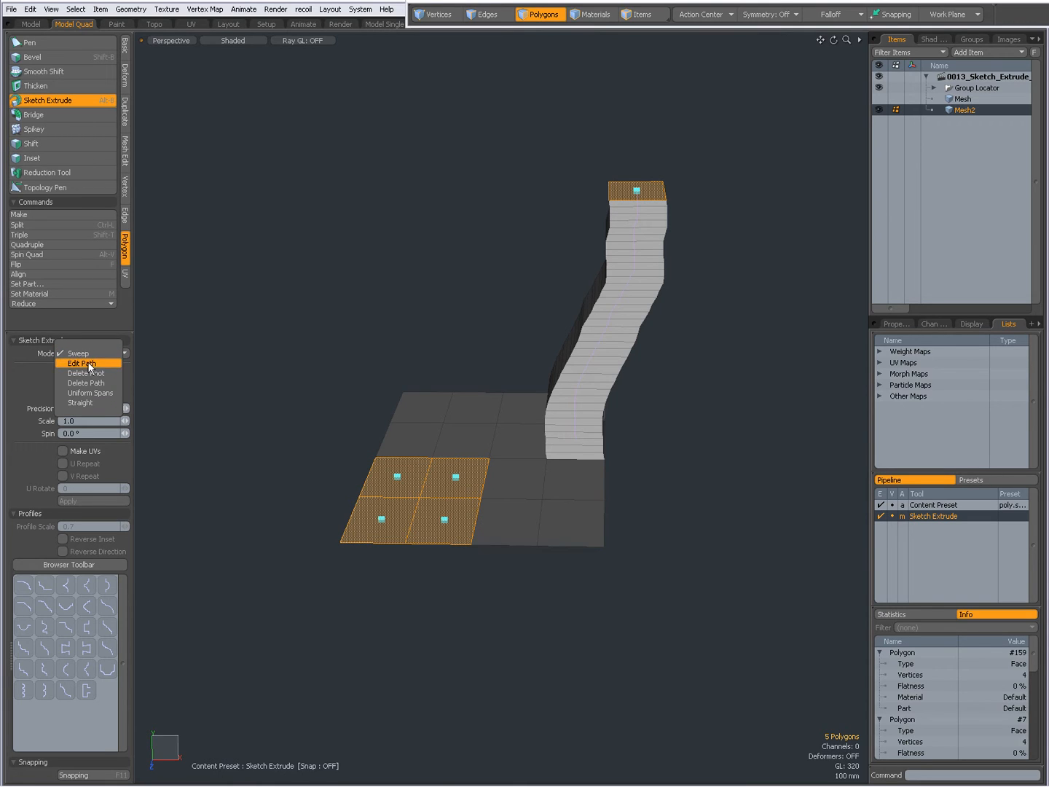
{"action": "left_click", "coordinate": [81, 363]}
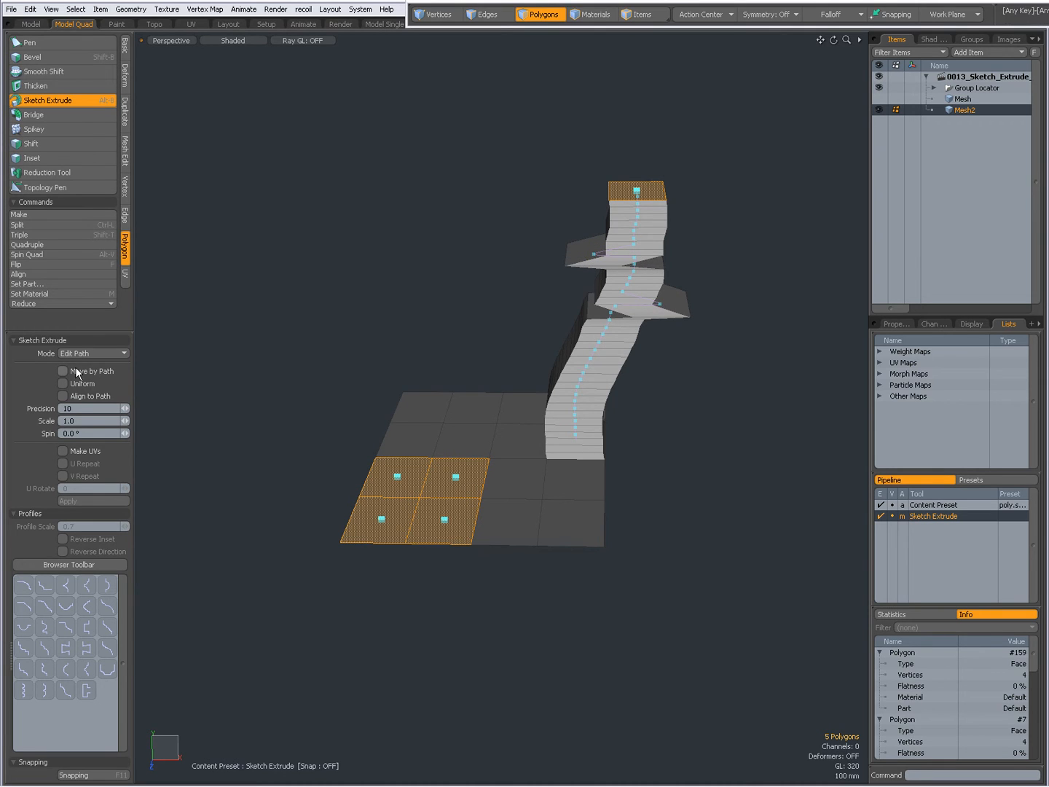
{"action": "left_click", "coordinate": [63, 370]}
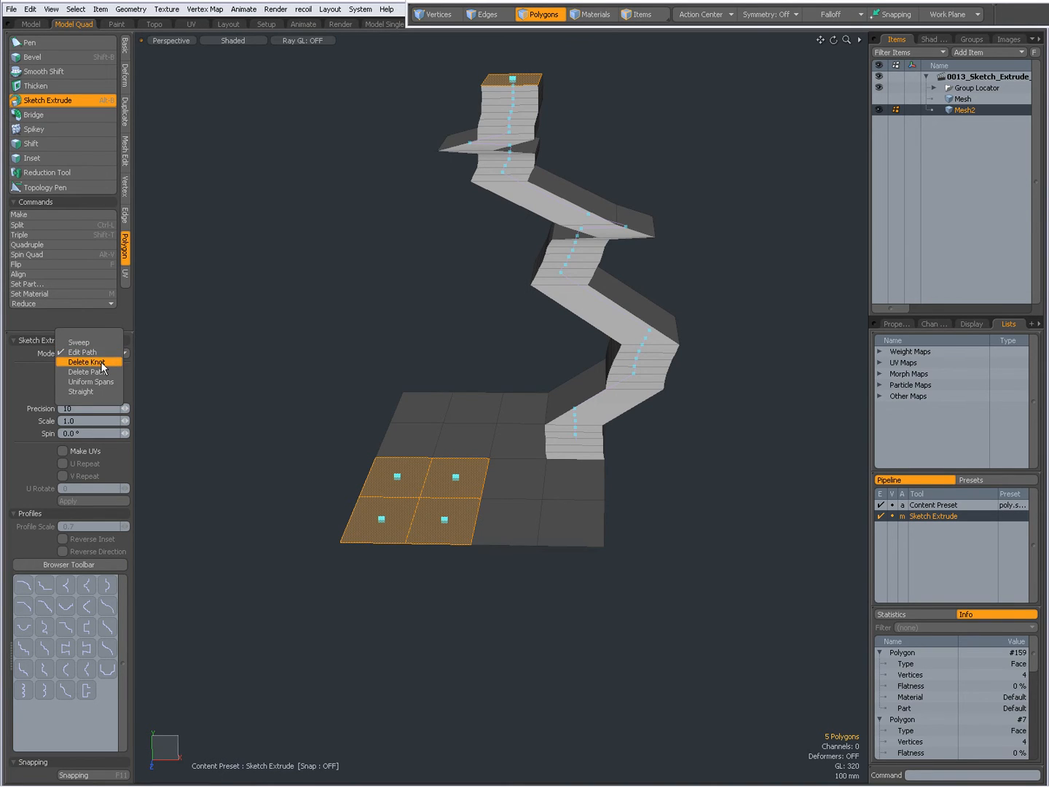
Step: Remove a knot from the zigzag path, then switch to Delete Path mode
{"action": "left_click", "coordinate": [89, 362]}
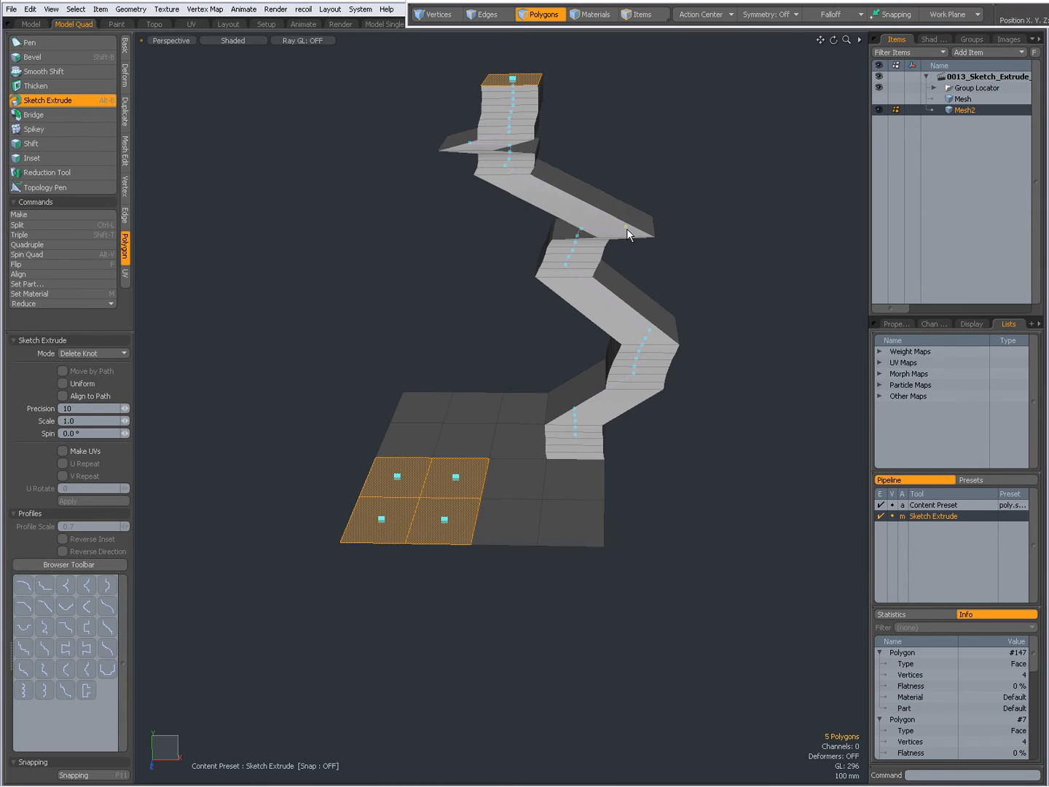
{"action": "left_click", "coordinate": [93, 354]}
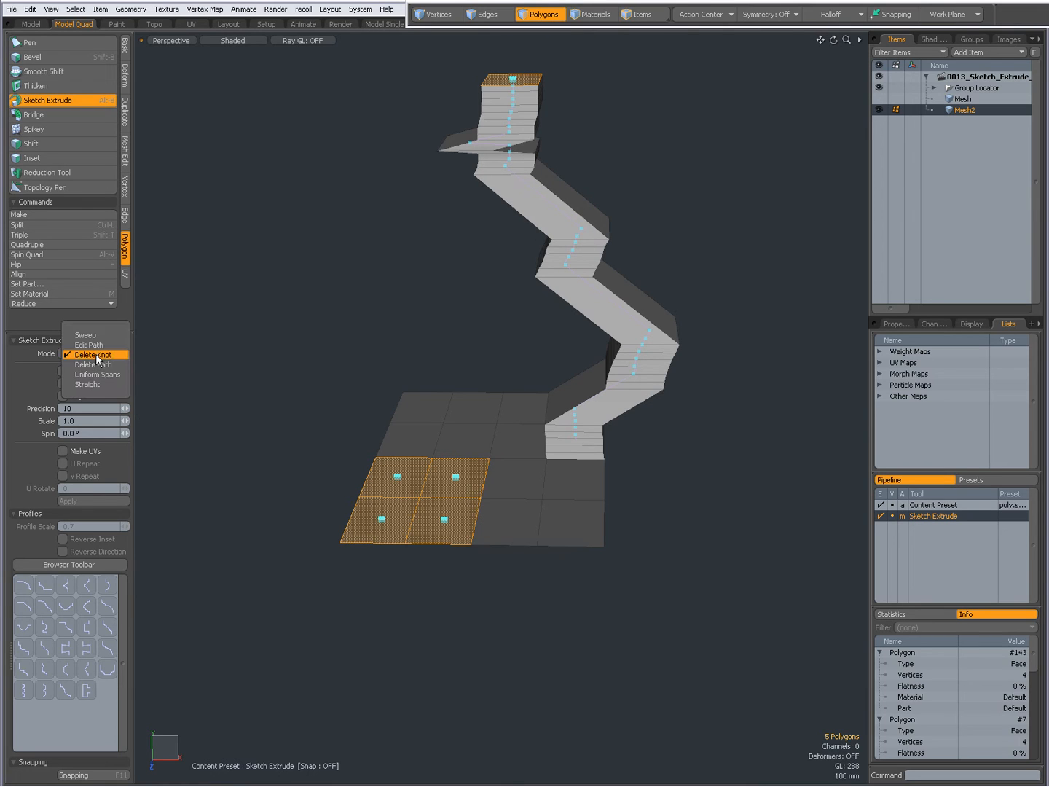
{"action": "left_click", "coordinate": [92, 364]}
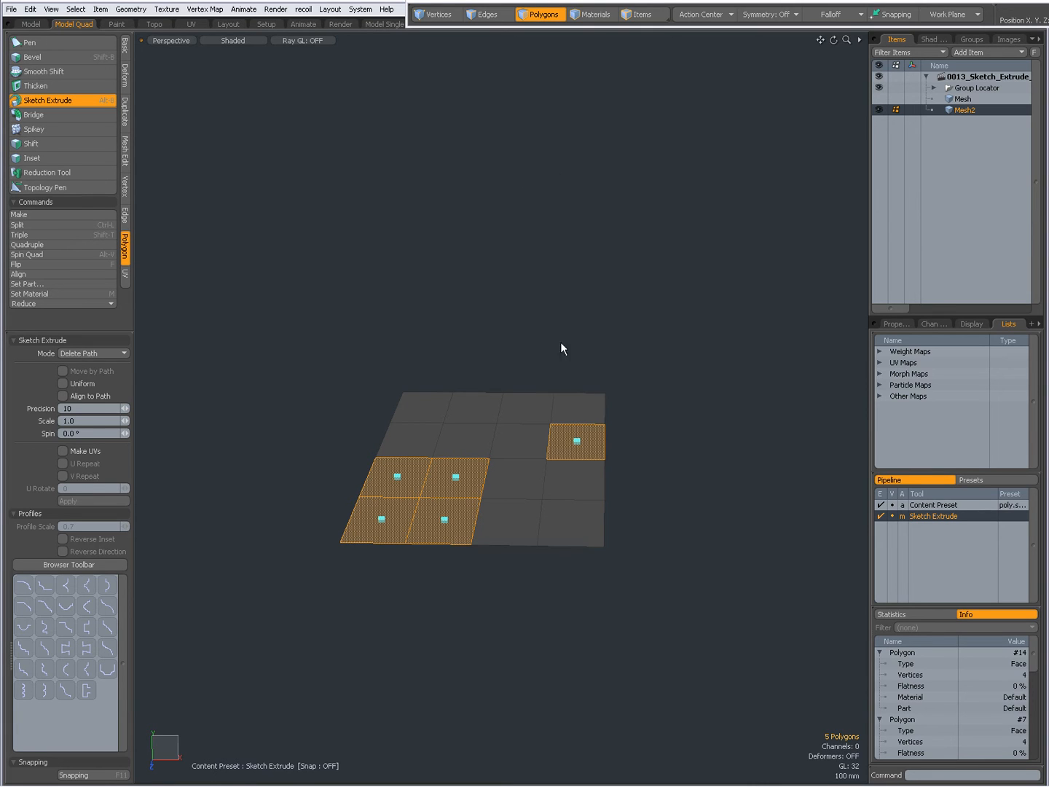
{"action": "mouse_move", "coordinate": [225, 320]}
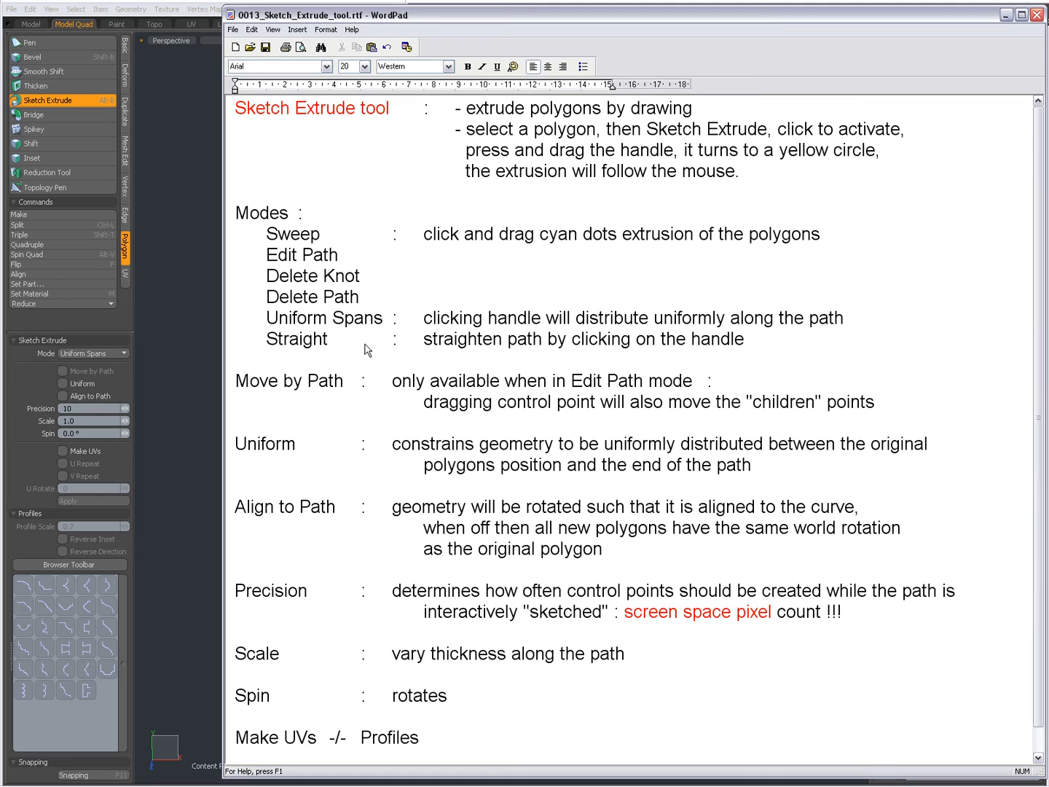
{"action": "mouse_move", "coordinate": [632, 336]}
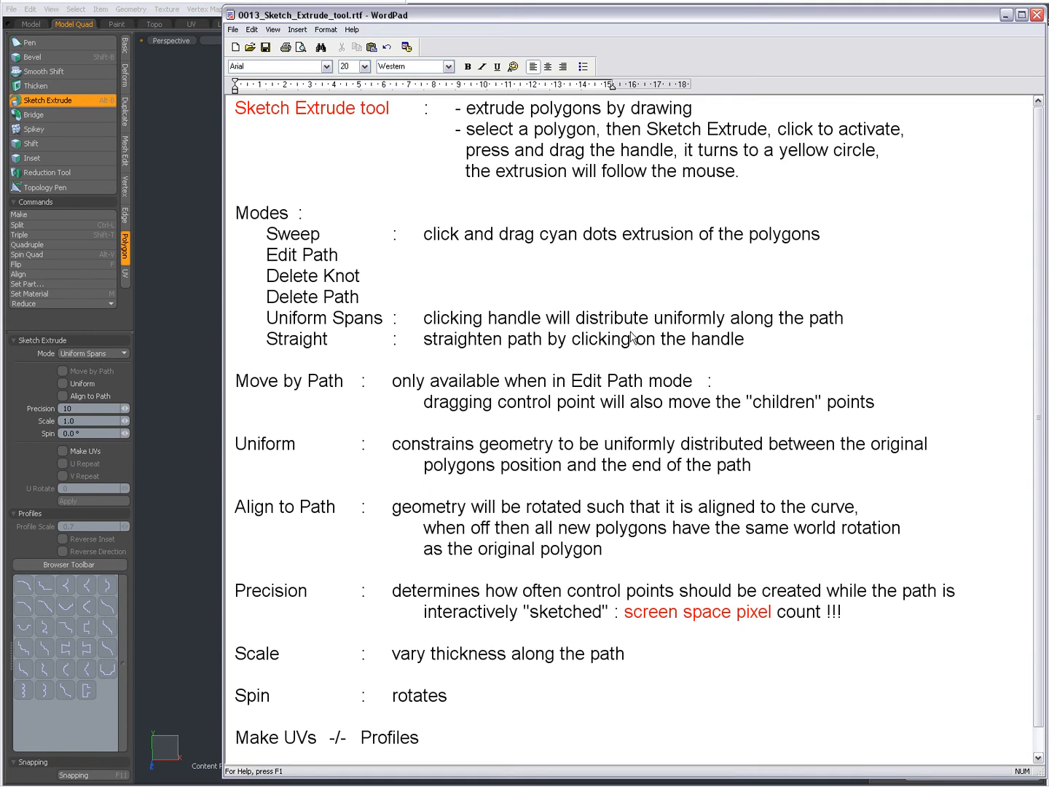
{"action": "mouse_move", "coordinate": [693, 331]}
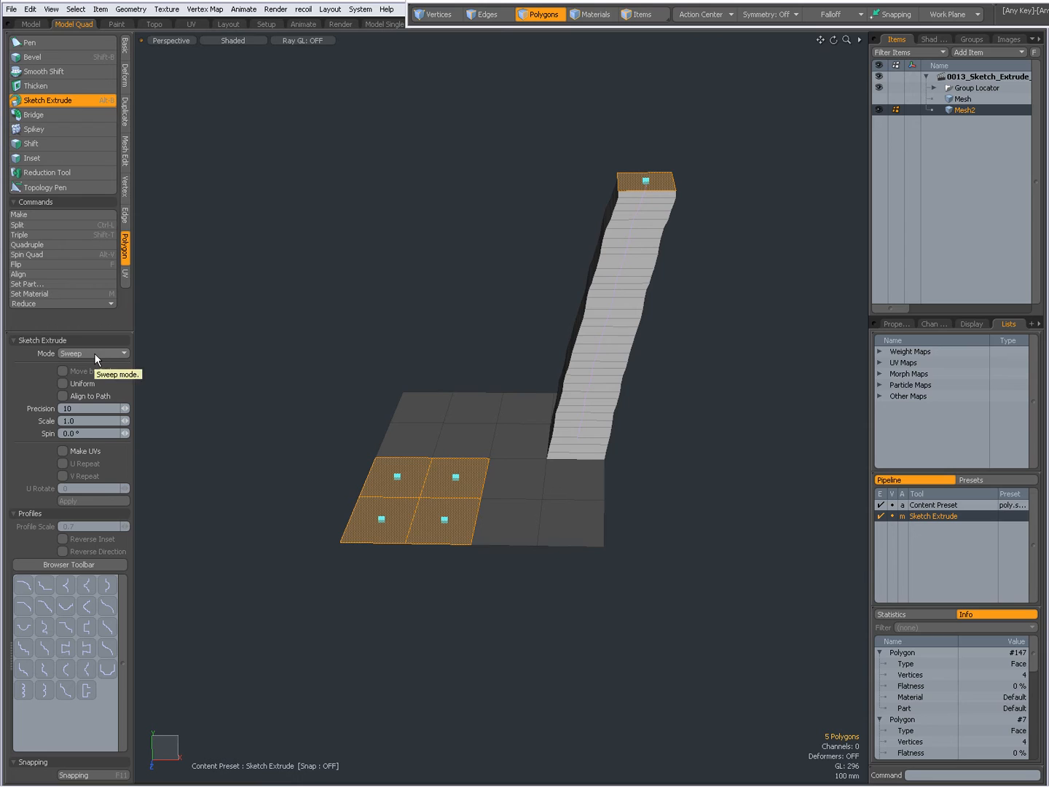
{"action": "mouse_move", "coordinate": [83, 386]}
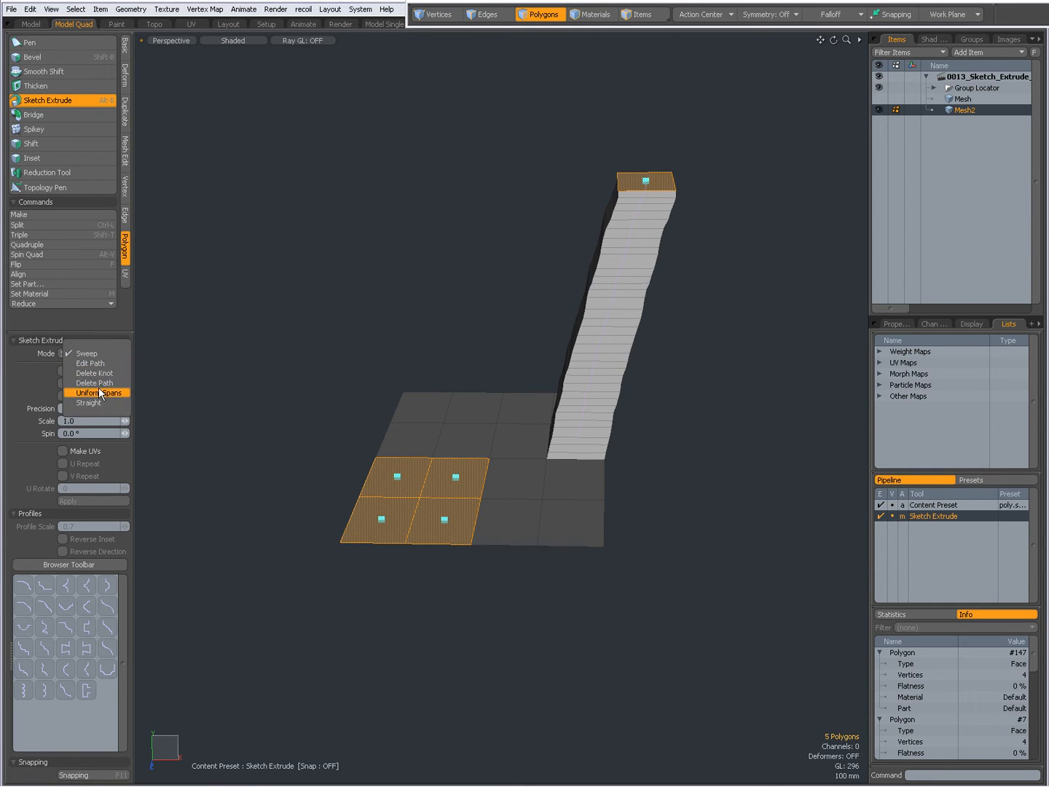
Step: Try Uniform Spans mode on the tall right column, then return to Sweep
{"action": "left_click", "coordinate": [88, 392]}
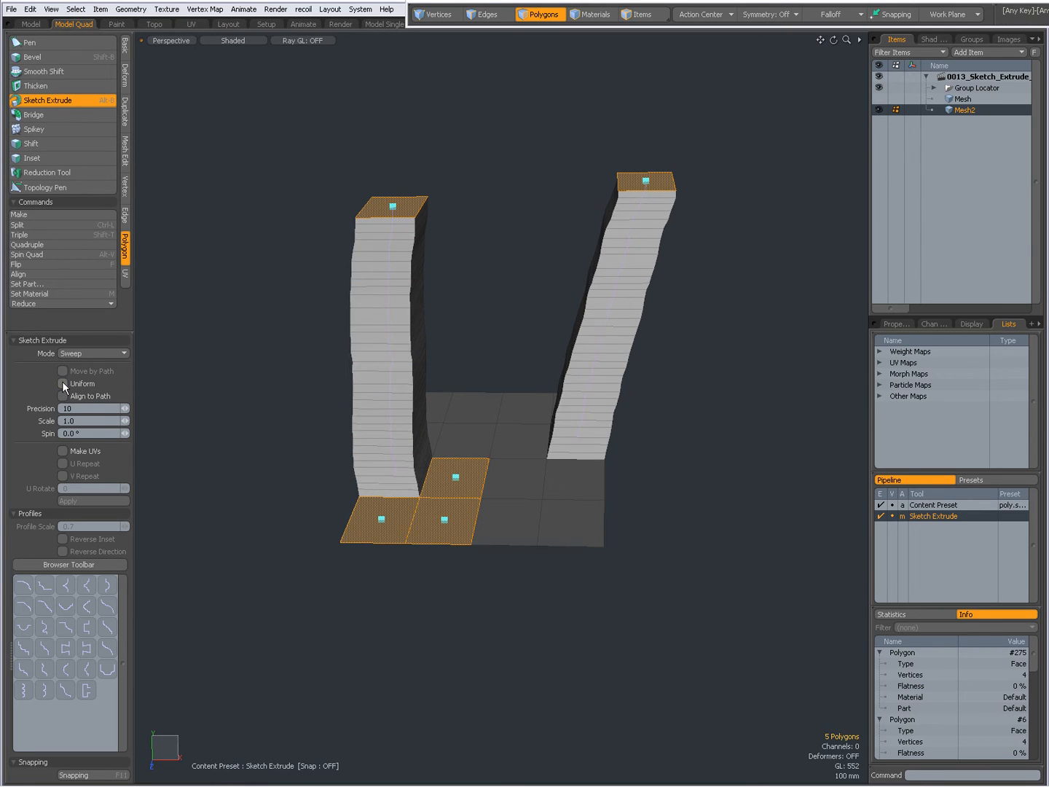
{"action": "left_click", "coordinate": [115, 353]}
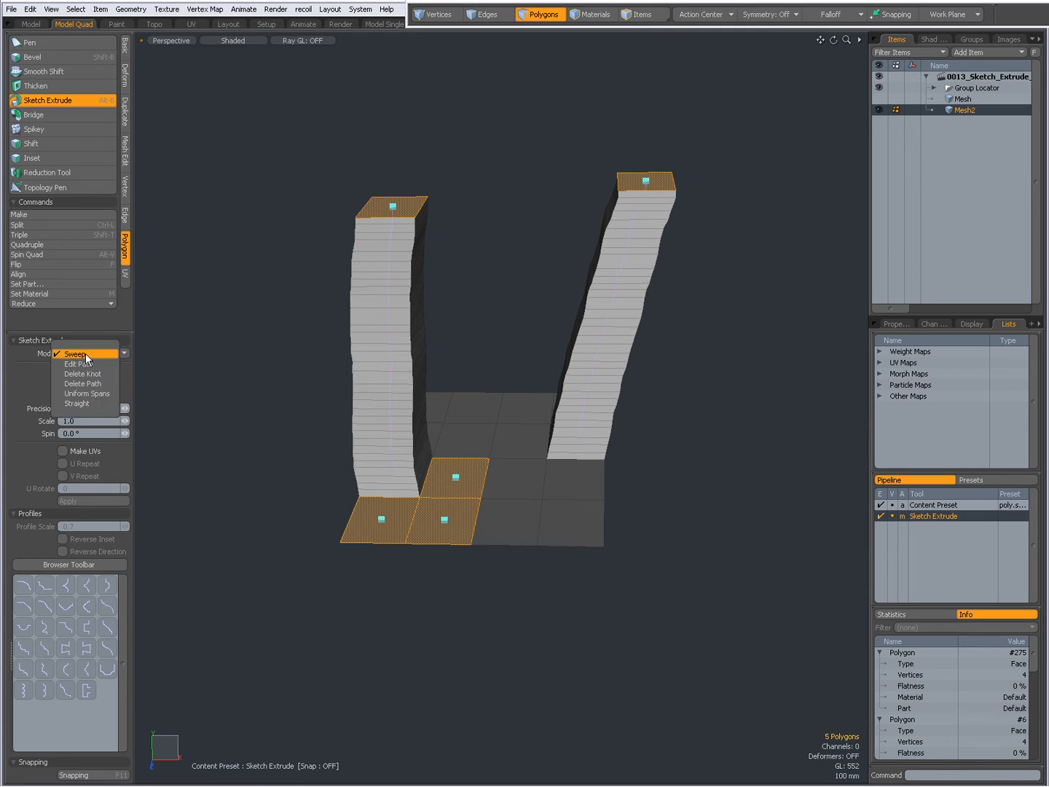
{"action": "left_click", "coordinate": [87, 393]}
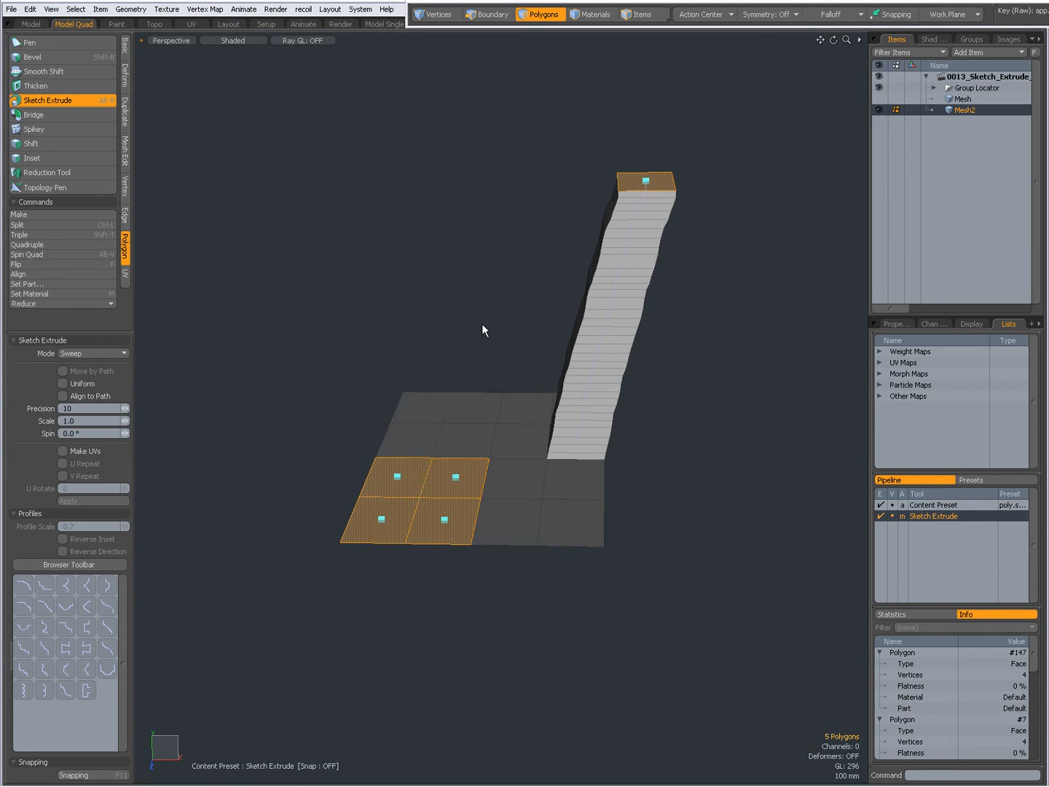
Step: Straighten the slanted column in Straight mode and exit Sketch Extrude
{"action": "left_click", "coordinate": [93, 354]}
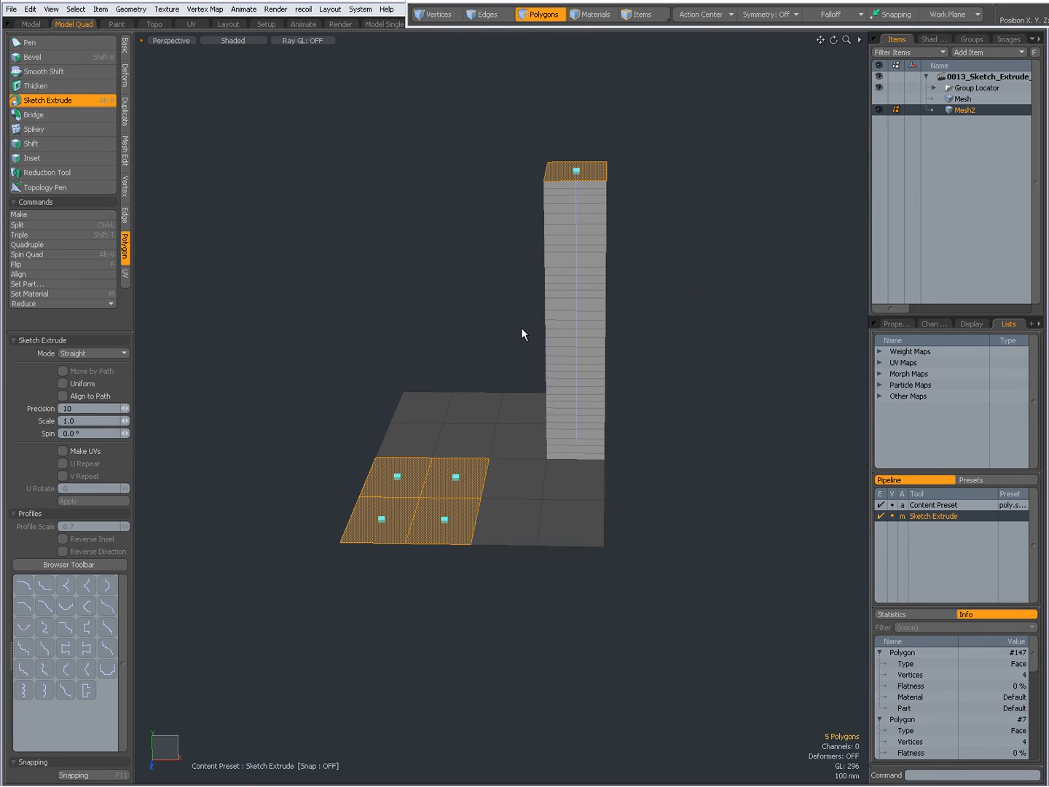
{"action": "left_click", "coordinate": [48, 100]}
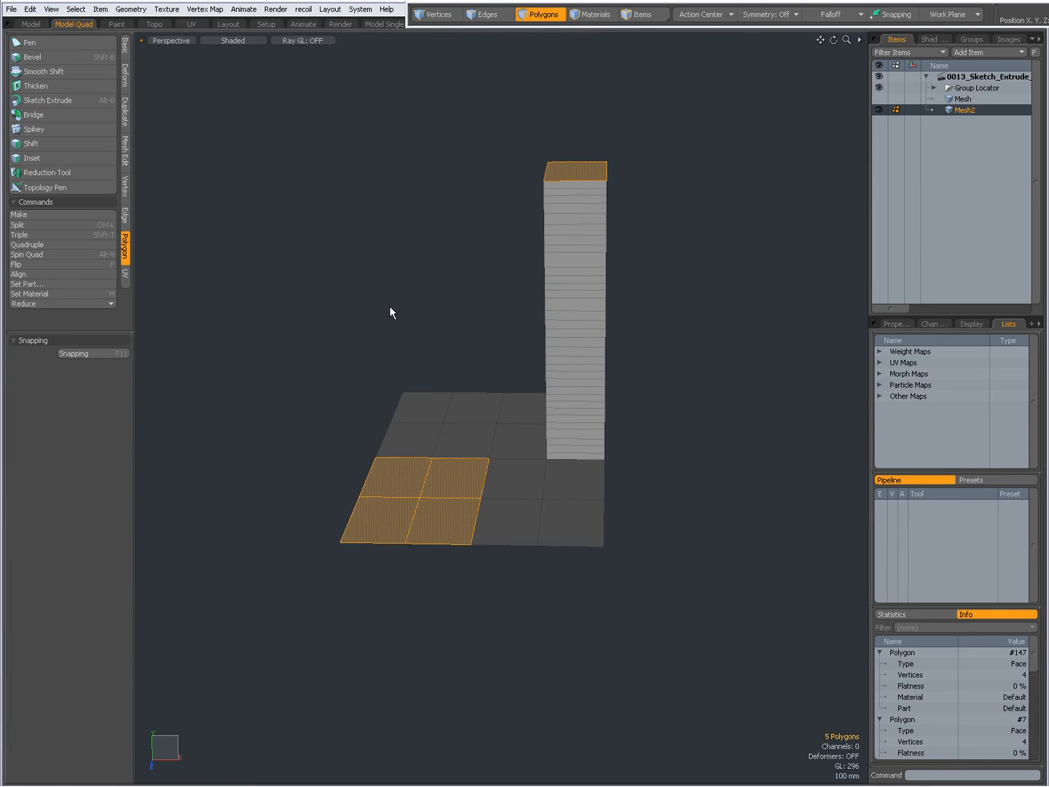
{"action": "mouse_move", "coordinate": [173, 102]}
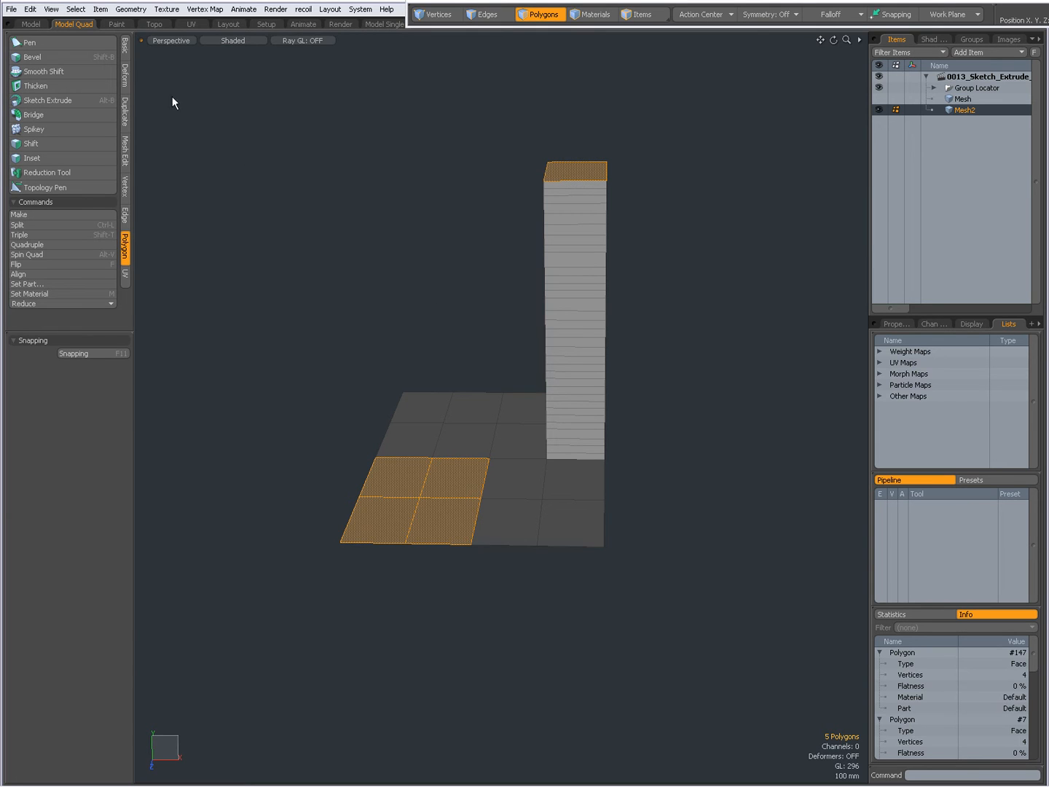
Step: Reactivate Sketch Extrude on the straight column, then switch to the WordPad notes
{"action": "left_click", "coordinate": [47, 100]}
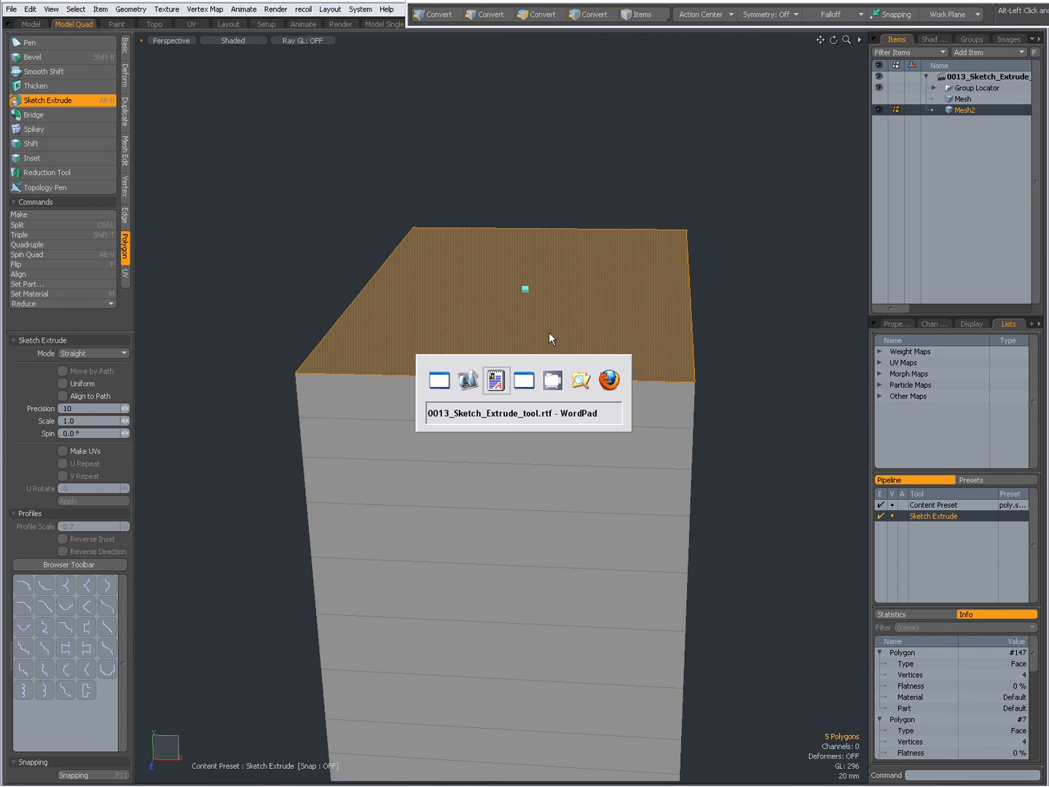
{"action": "left_click", "coordinate": [496, 380]}
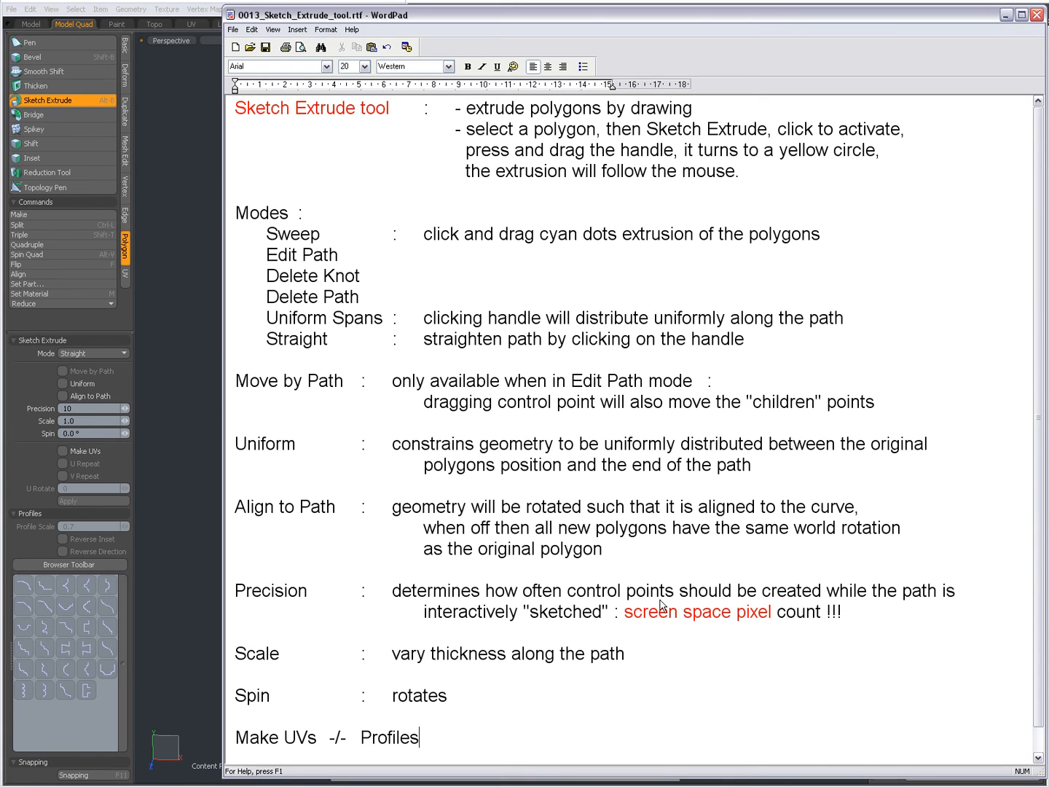
{"action": "mouse_move", "coordinate": [867, 608]}
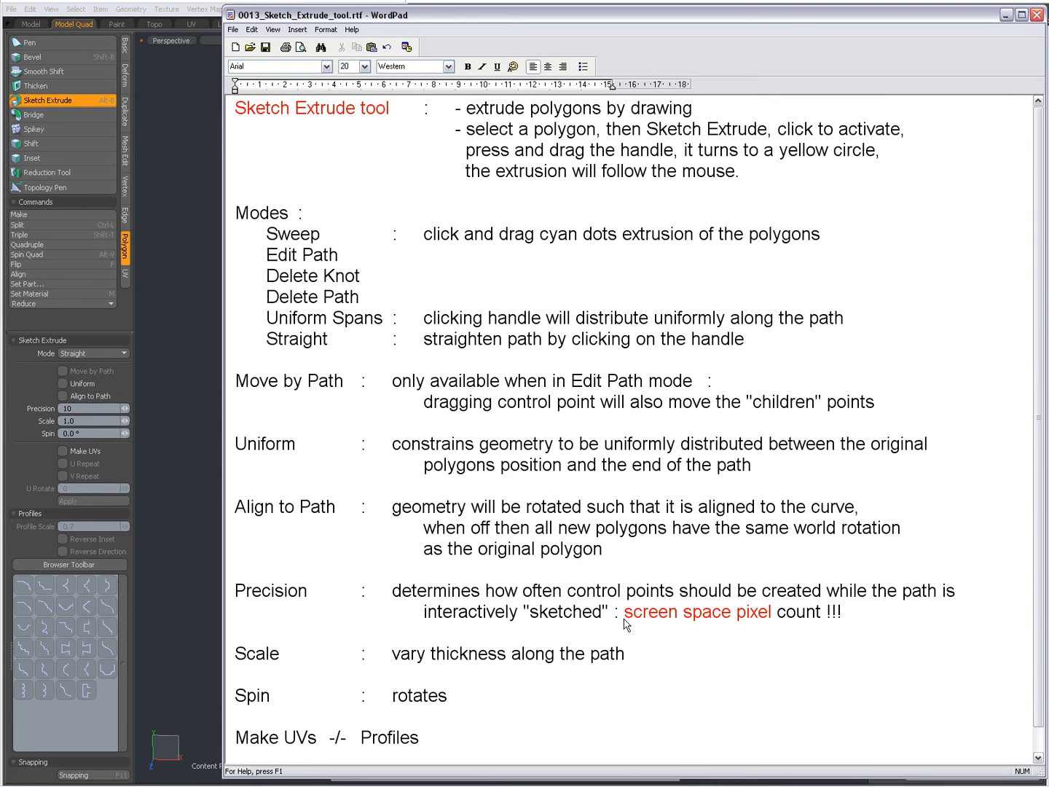
{"action": "key", "text": "alt+tab"}
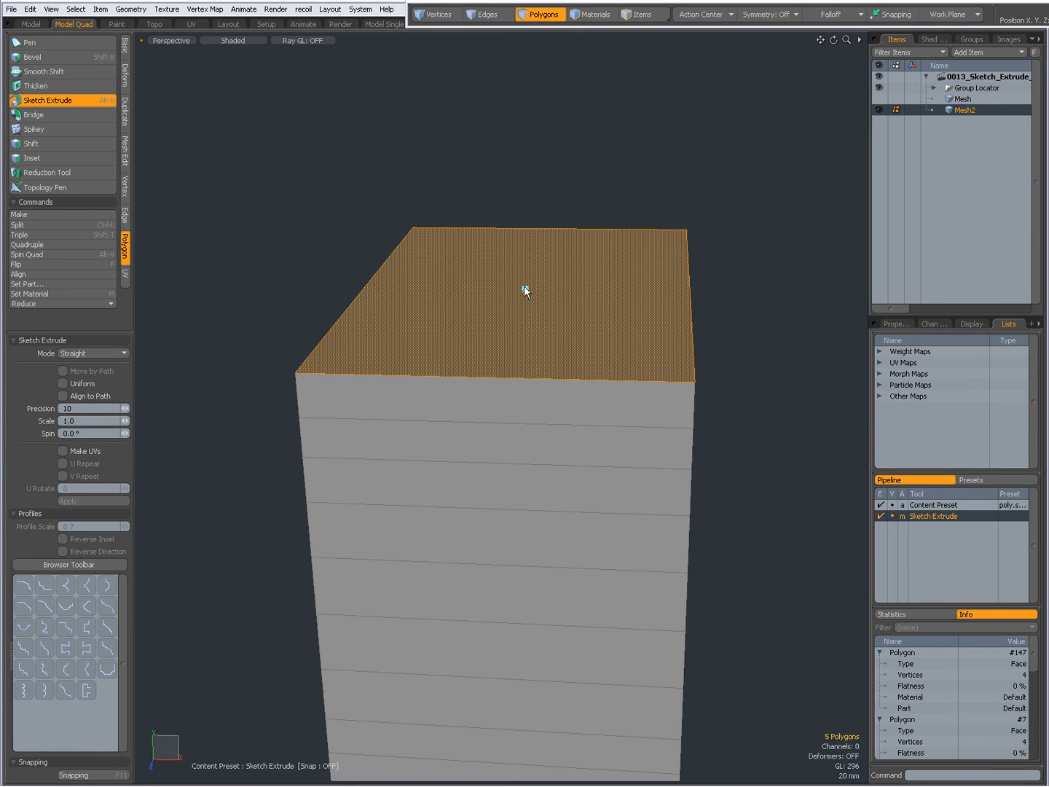
Step: Sketch a wavy upper section on the column and set Precision to 100
{"action": "left_click_drag", "start_coordinate": [528, 291], "coordinate": [554, 190]}
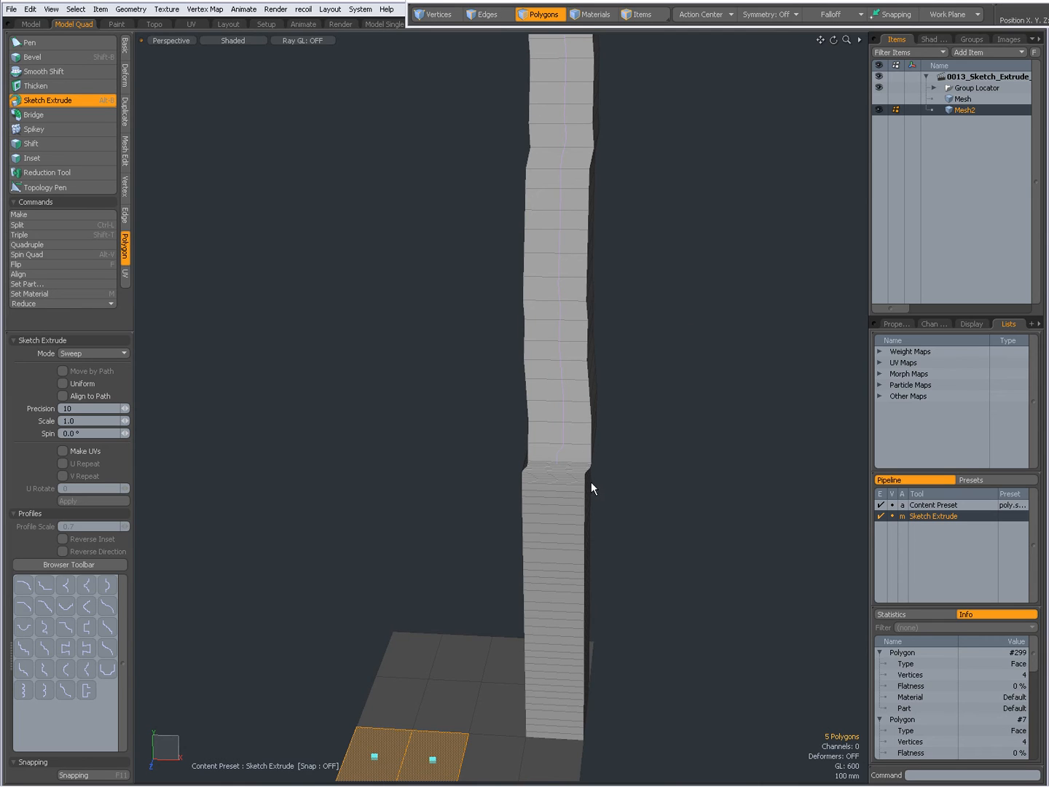
{"action": "left_click_drag", "start_coordinate": [592, 489], "coordinate": [561, 414]}
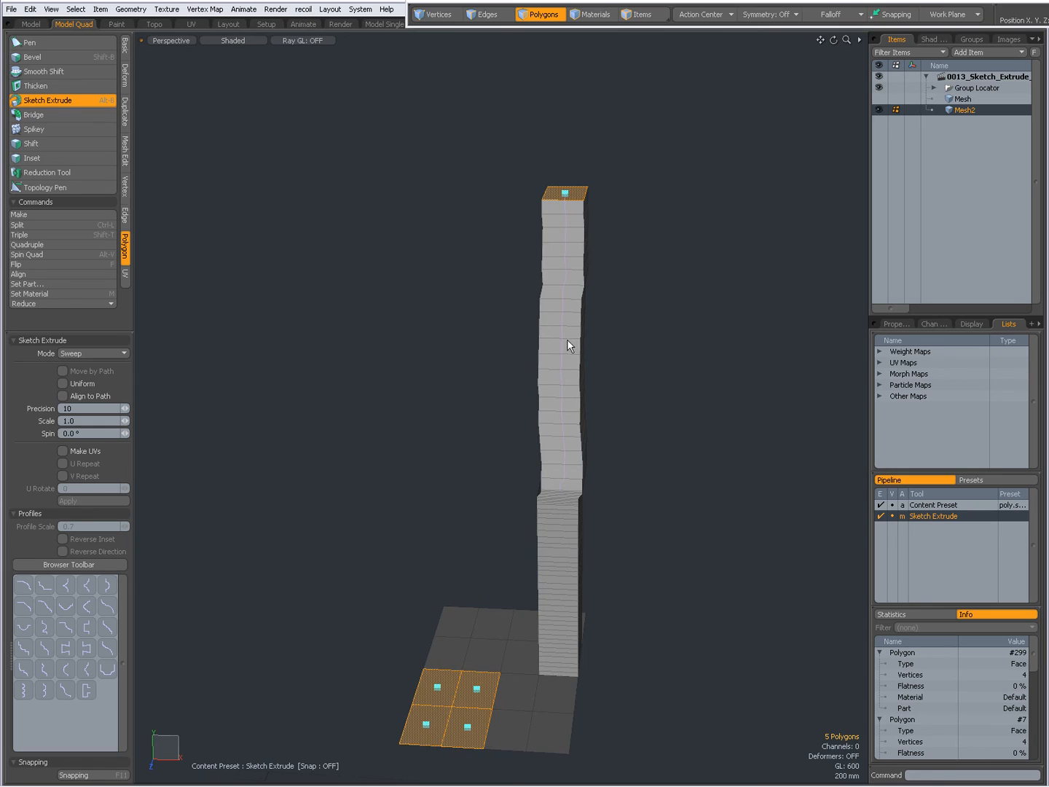
{"action": "mouse_move", "coordinate": [485, 271]}
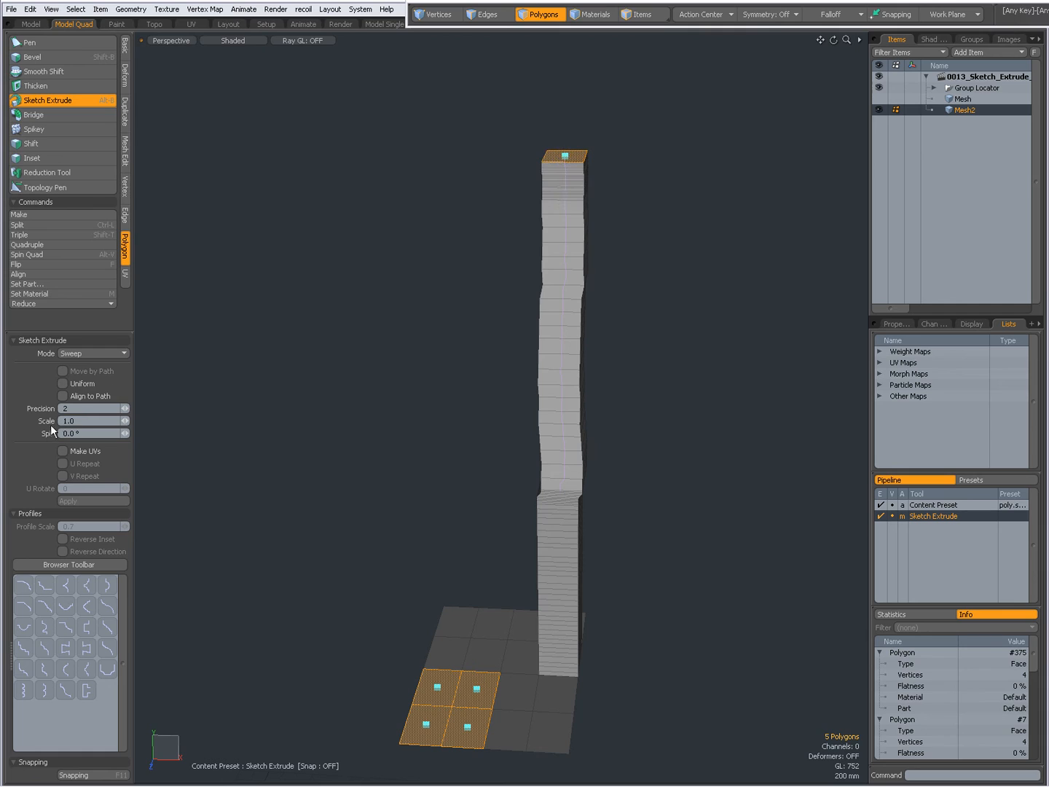
{"action": "left_click", "coordinate": [91, 408]}
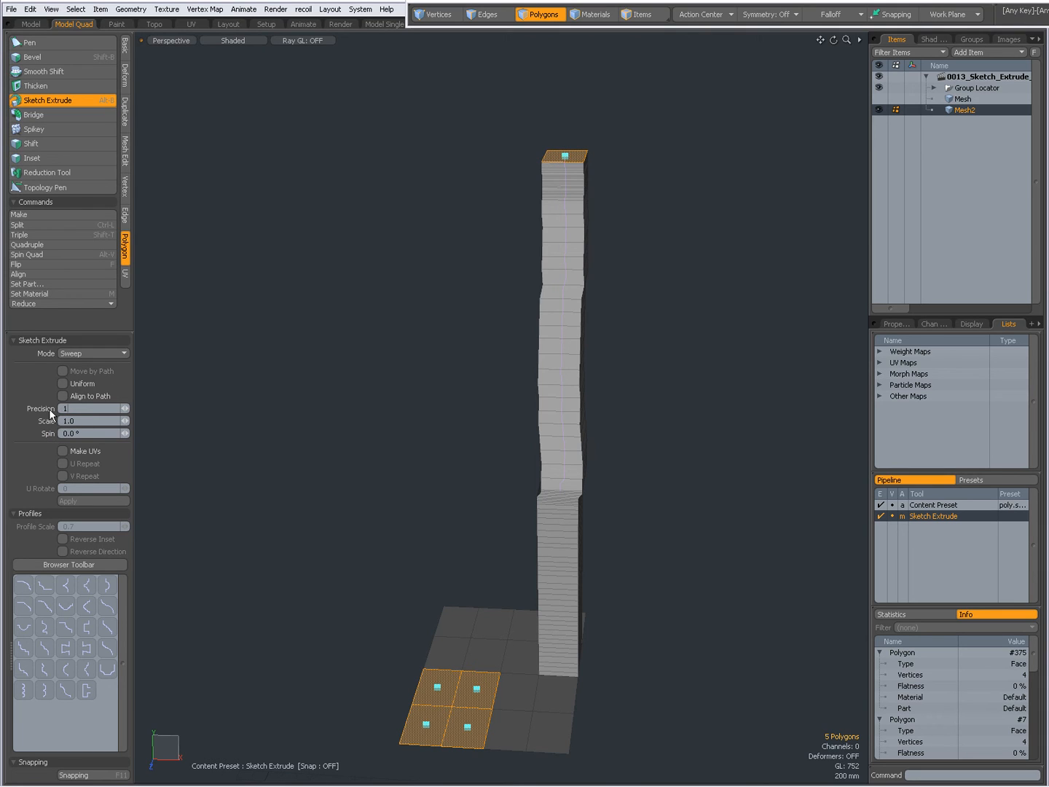
{"action": "type", "text": "100"}
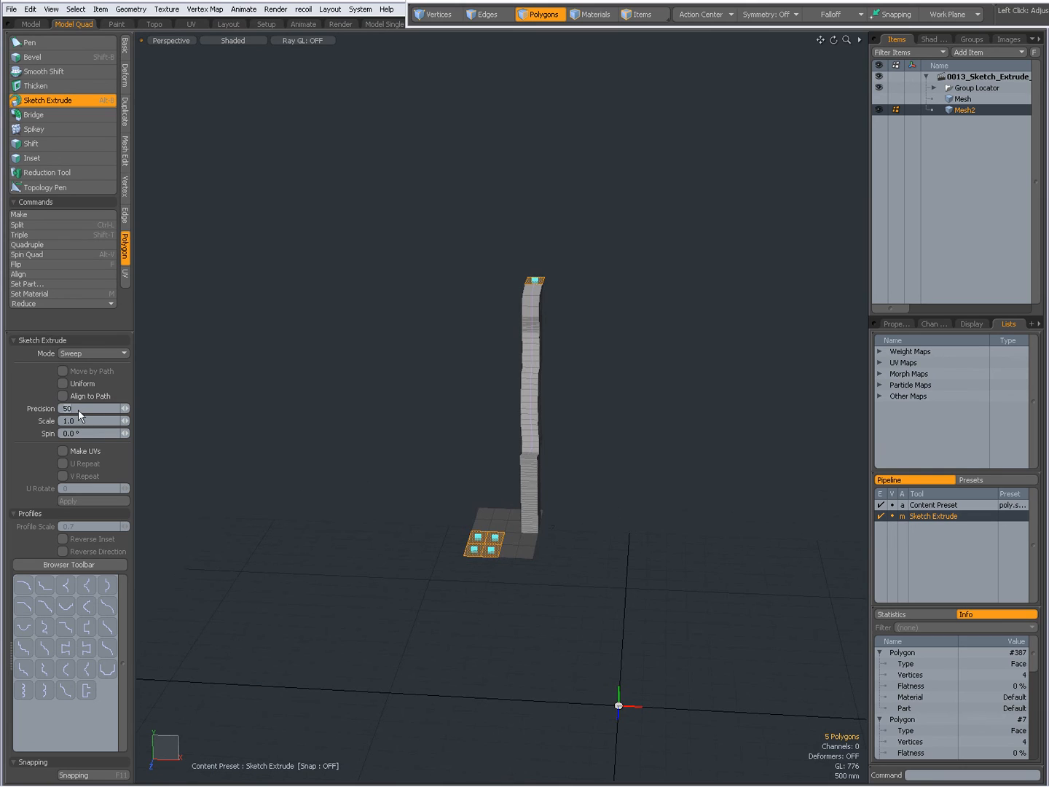
{"action": "type", "text": "100"}
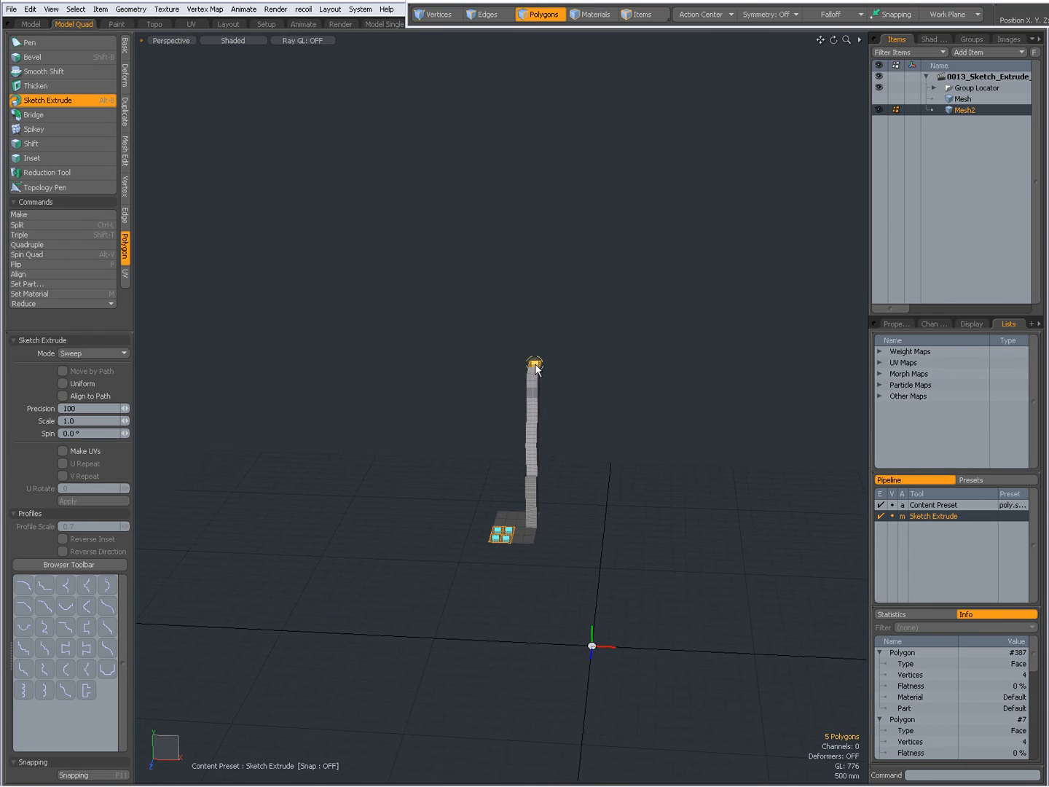
Step: Sketch four upward path drags, building a tall leaning, kinked column at precision 100
{"action": "left_click_drag", "start_coordinate": [534, 362], "coordinate": [611, 162]}
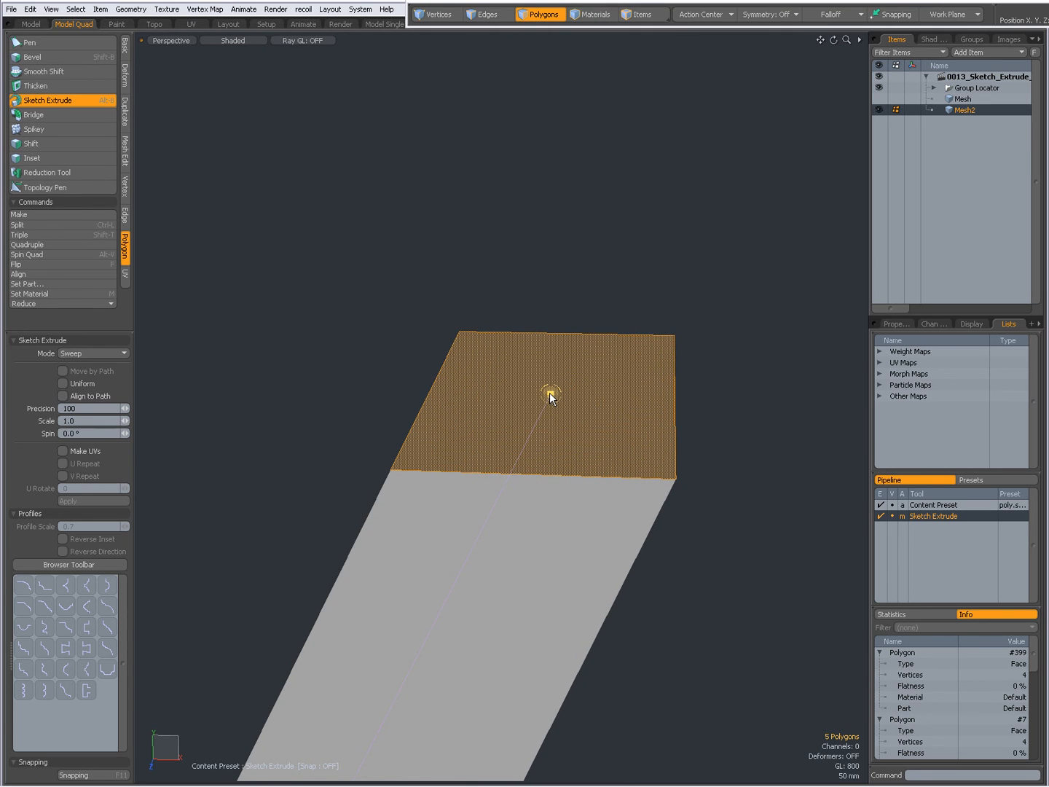
{"action": "left_click_drag", "start_coordinate": [553, 395], "coordinate": [552, 330]}
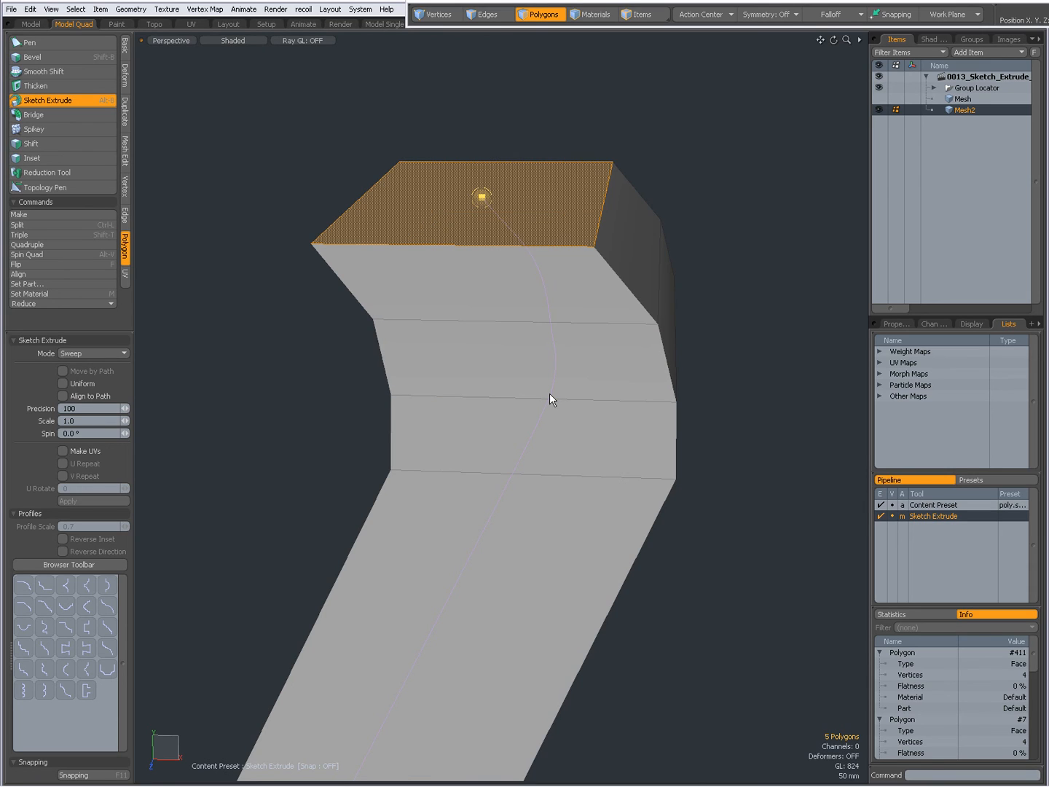
{"action": "left_click_drag", "start_coordinate": [480, 196], "coordinate": [429, 64]}
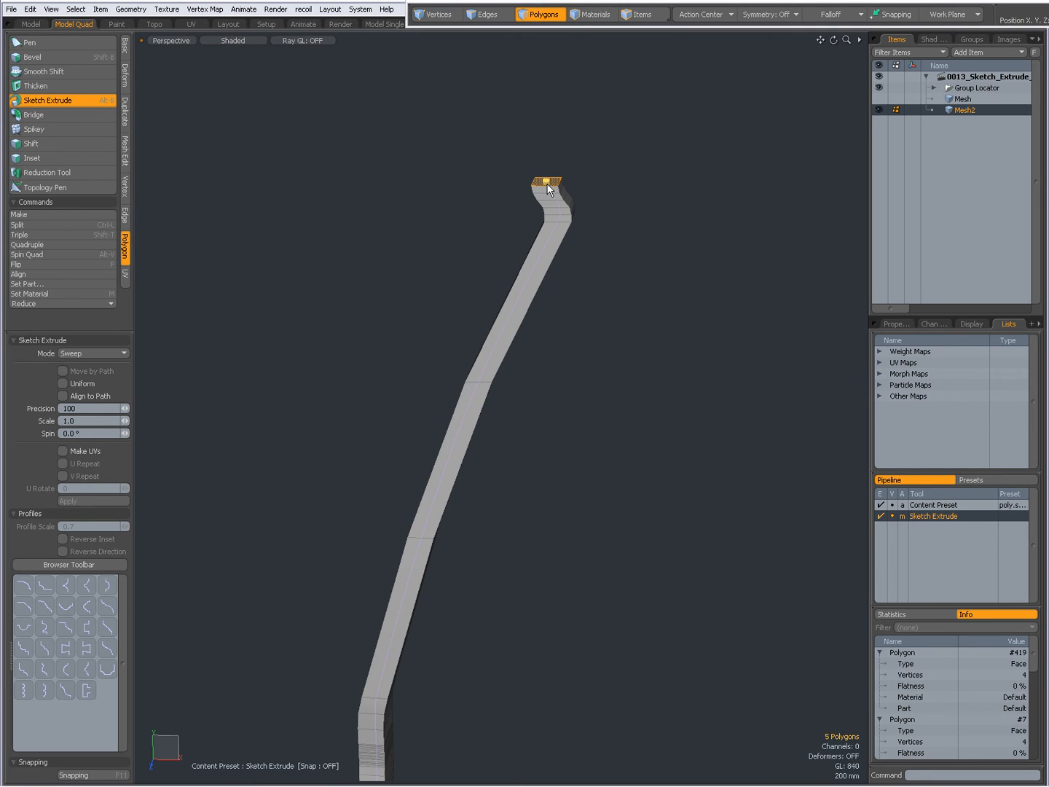
{"action": "left_click_drag", "start_coordinate": [547, 182], "coordinate": [601, 48]}
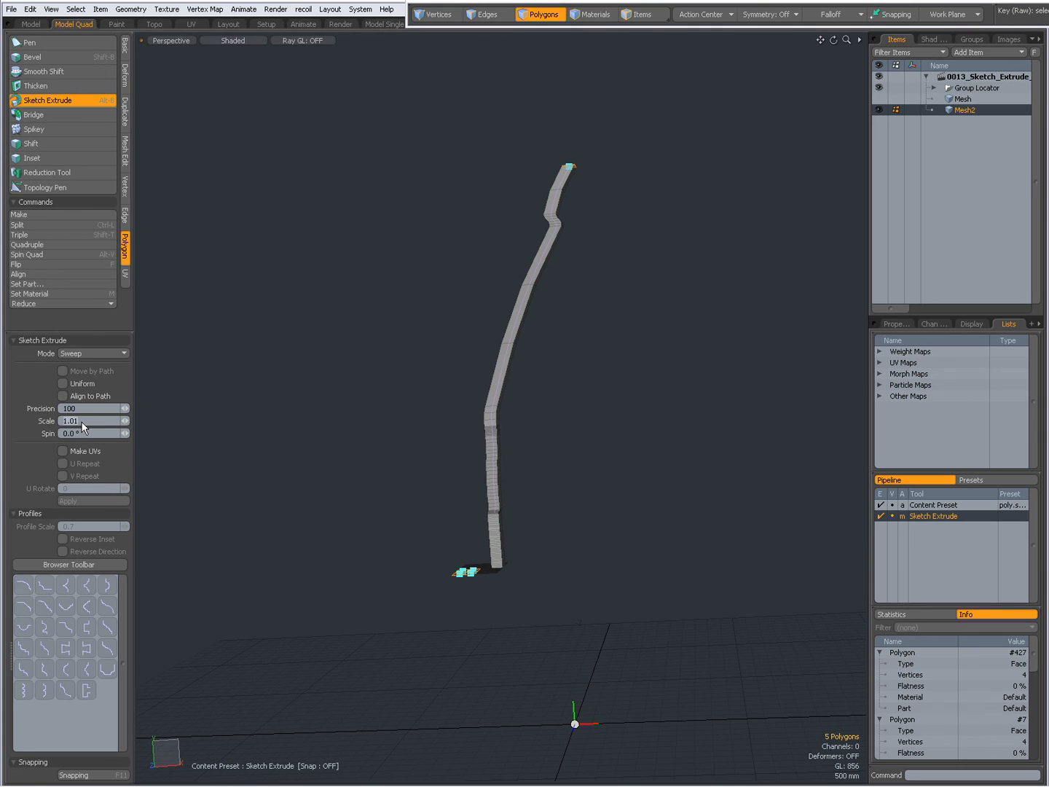
{"action": "type", "text": "1.1"}
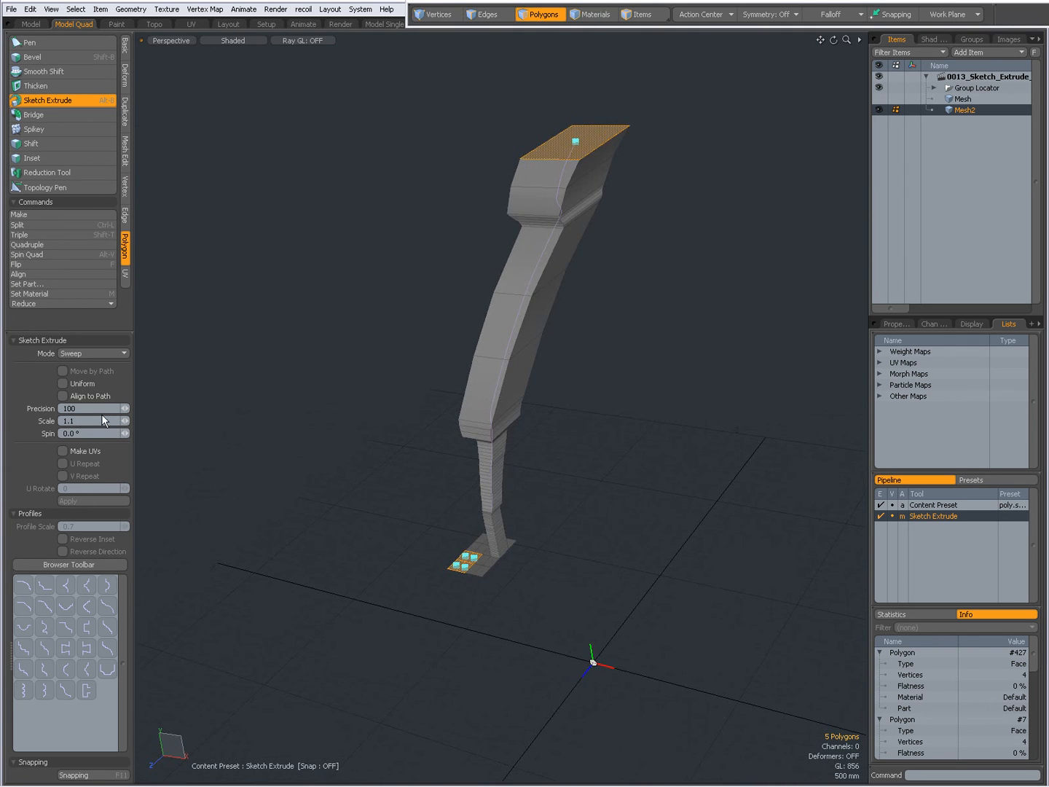
{"action": "left_click_drag", "start_coordinate": [88, 420], "coordinate": [76, 427]}
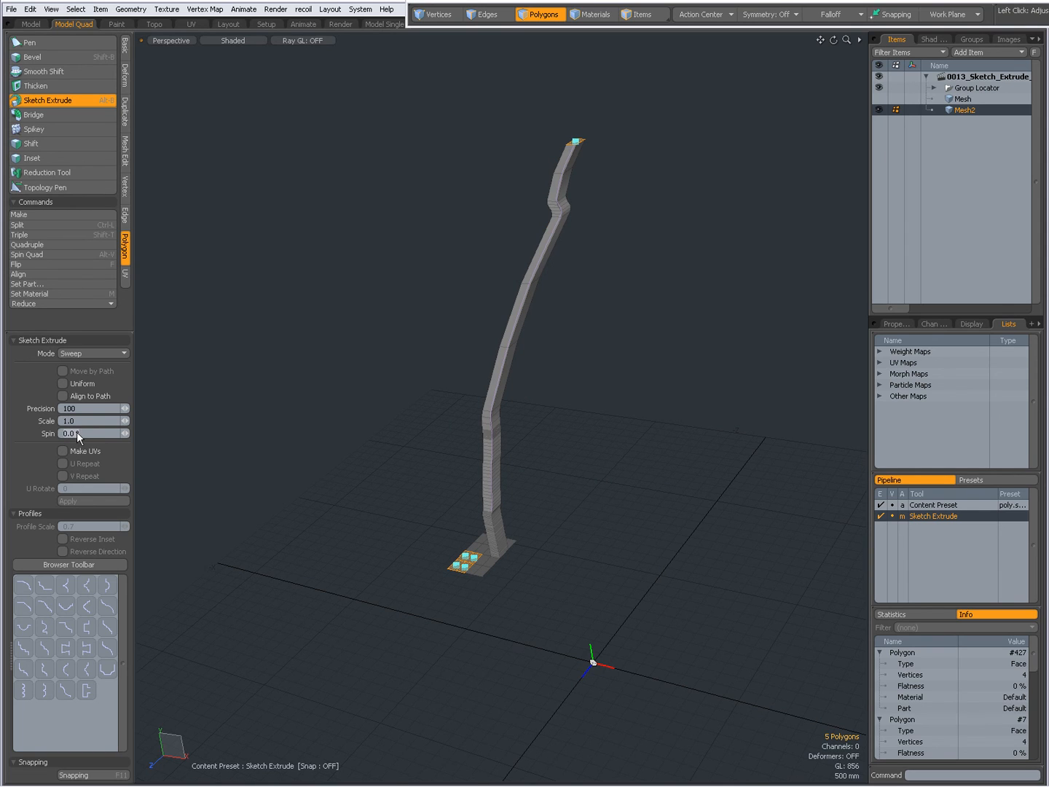
{"action": "type", "text": "10"}
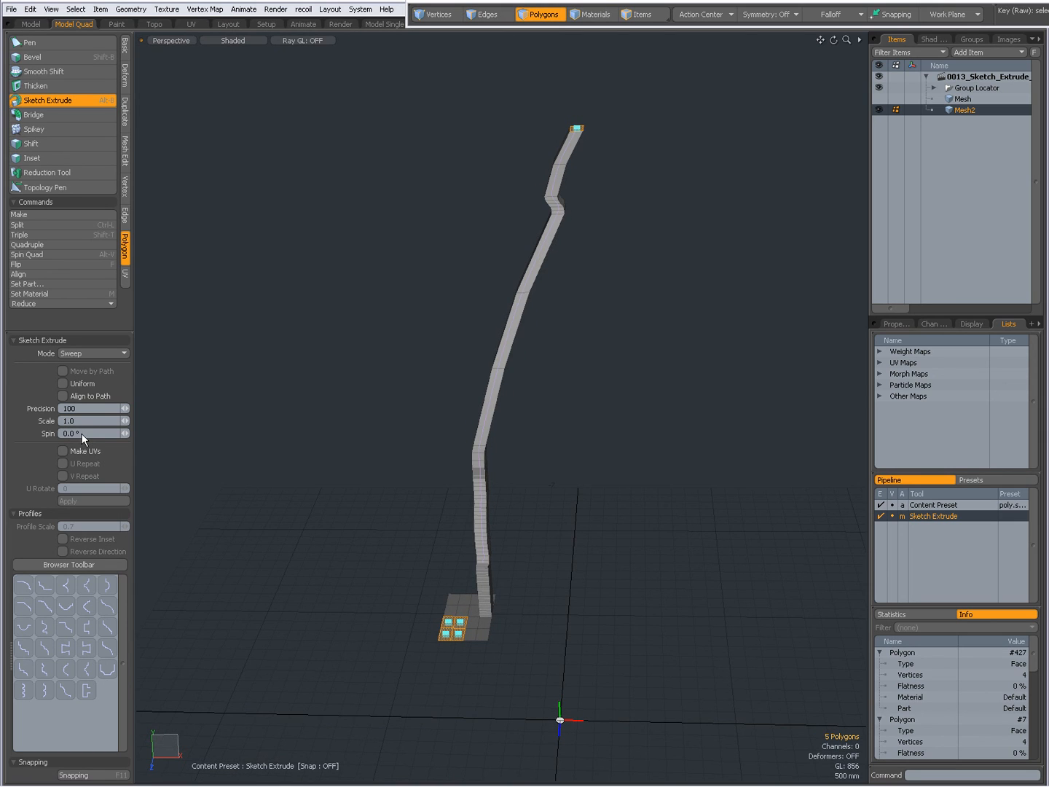
{"action": "mouse_move", "coordinate": [102, 454]}
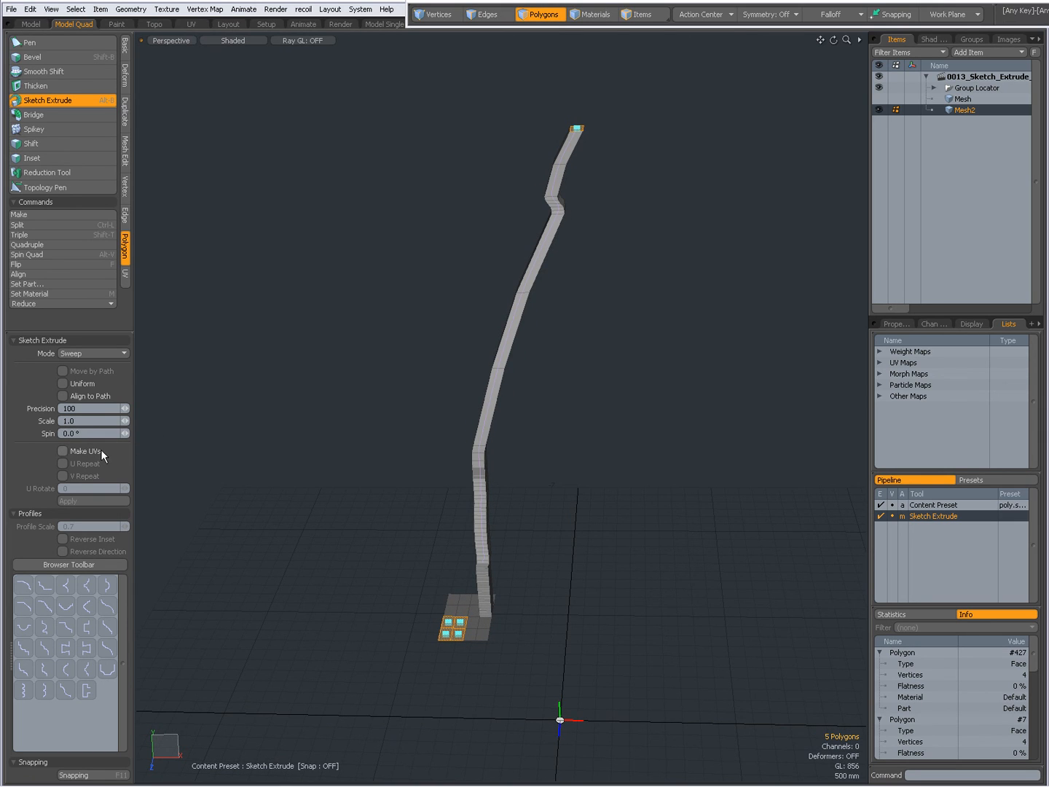
{"action": "mouse_move", "coordinate": [100, 455]}
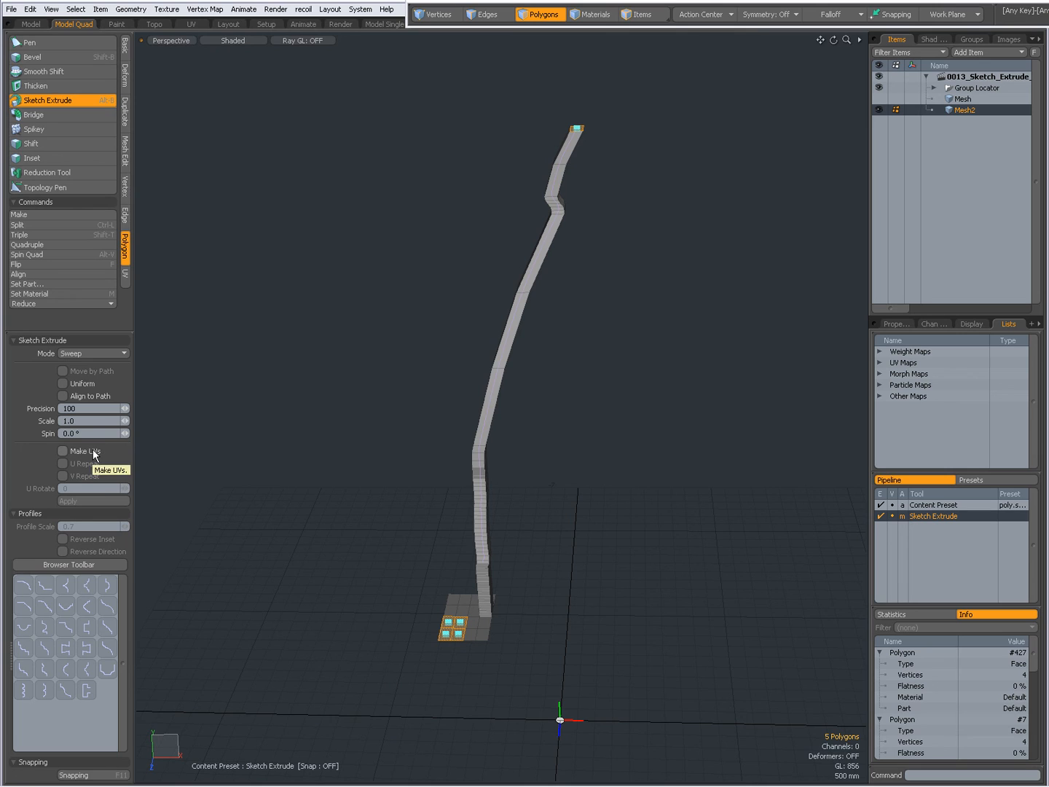
{"action": "mouse_move", "coordinate": [409, 581]}
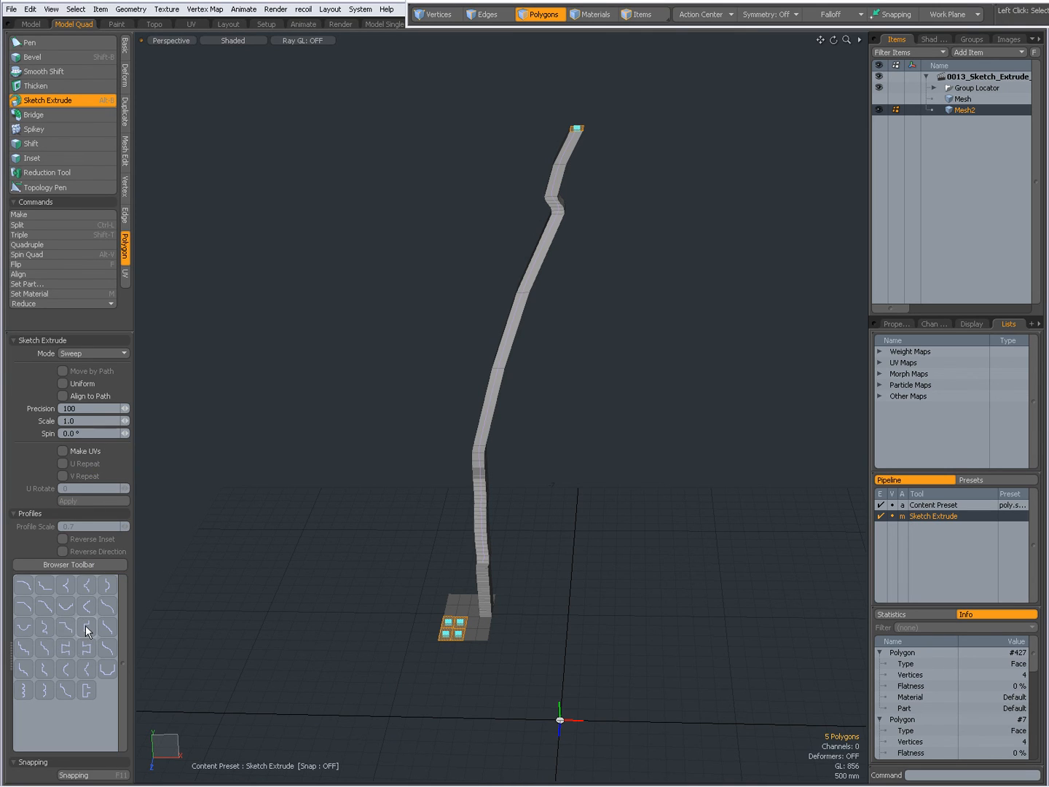
Step: Apply a profile preset to the column and set Profile Scale to 10.0
{"action": "left_click", "coordinate": [86, 627]}
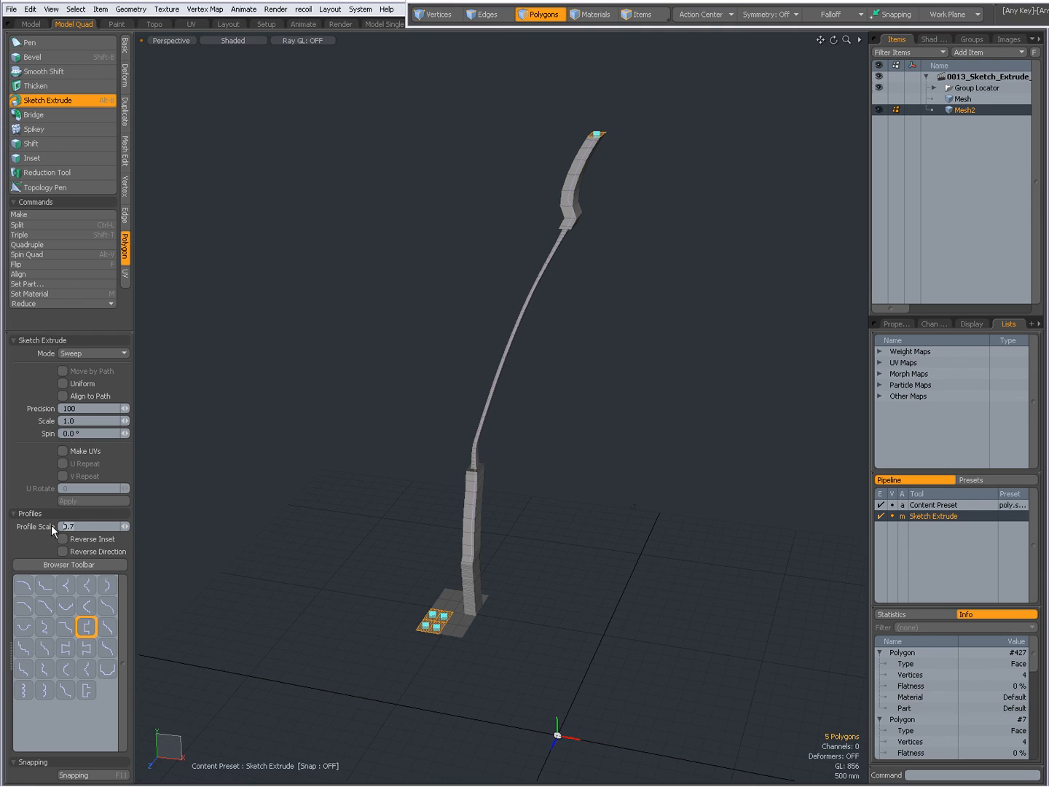
{"action": "type", "text": "20"}
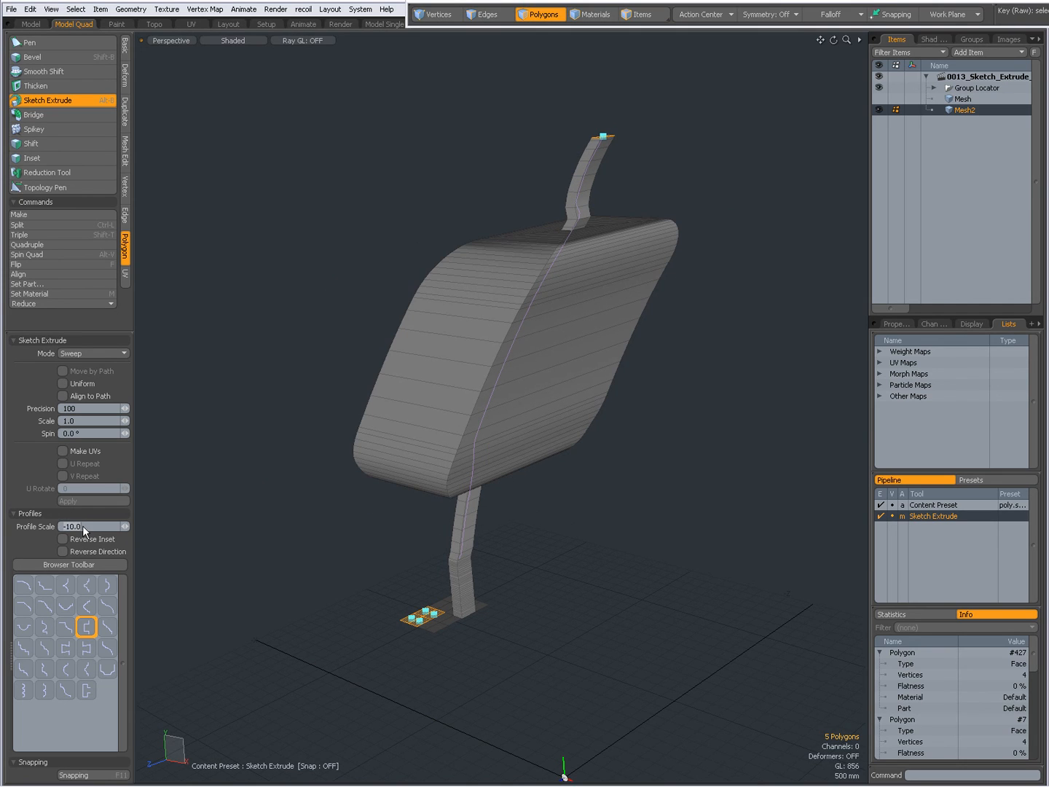
{"action": "type", "text": "10.0"}
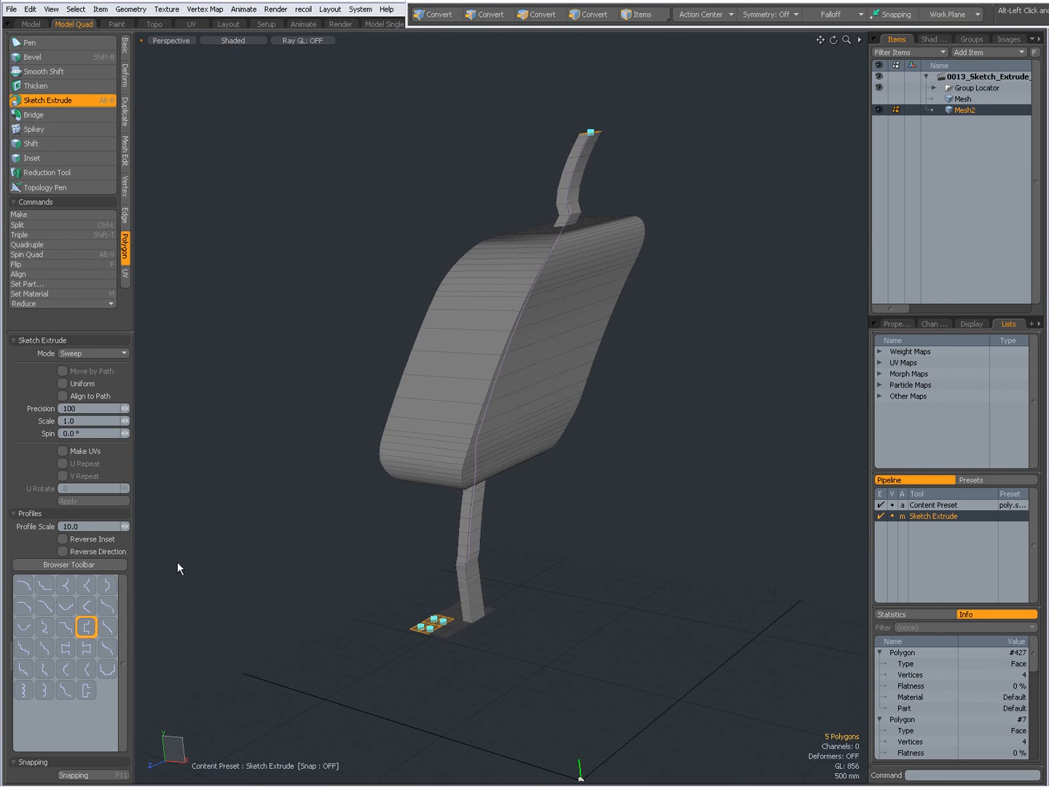
{"action": "mouse_move", "coordinate": [64, 539]}
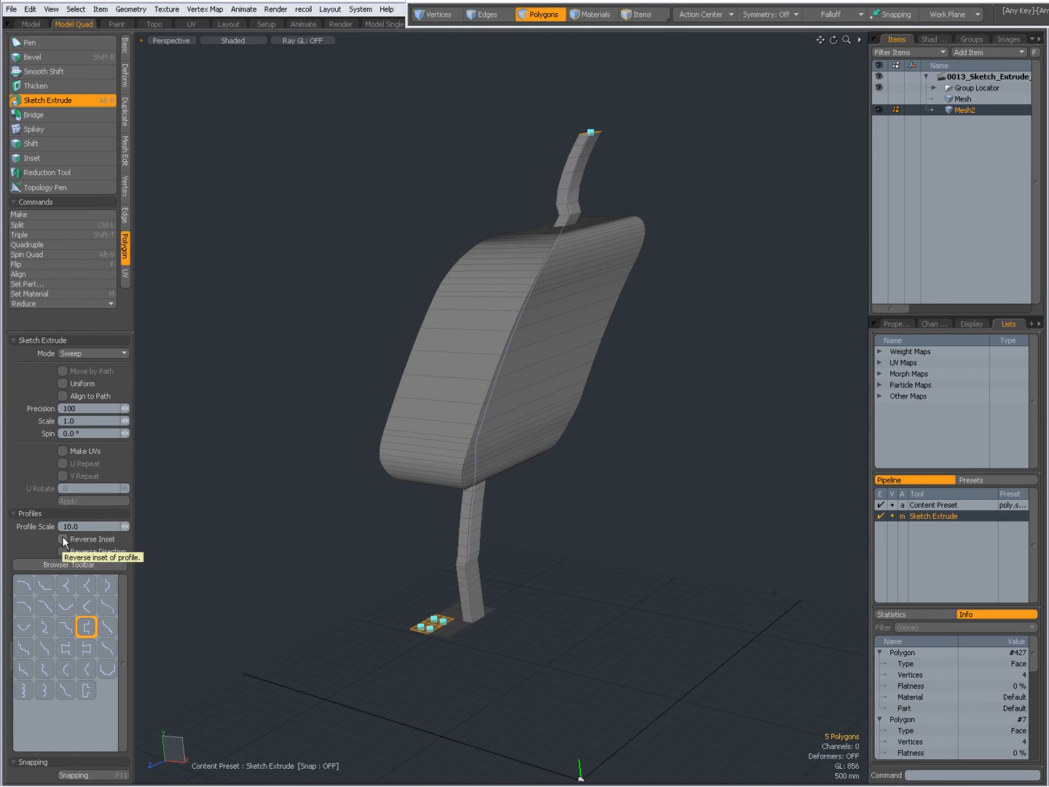
{"action": "mouse_move", "coordinate": [536, 409]}
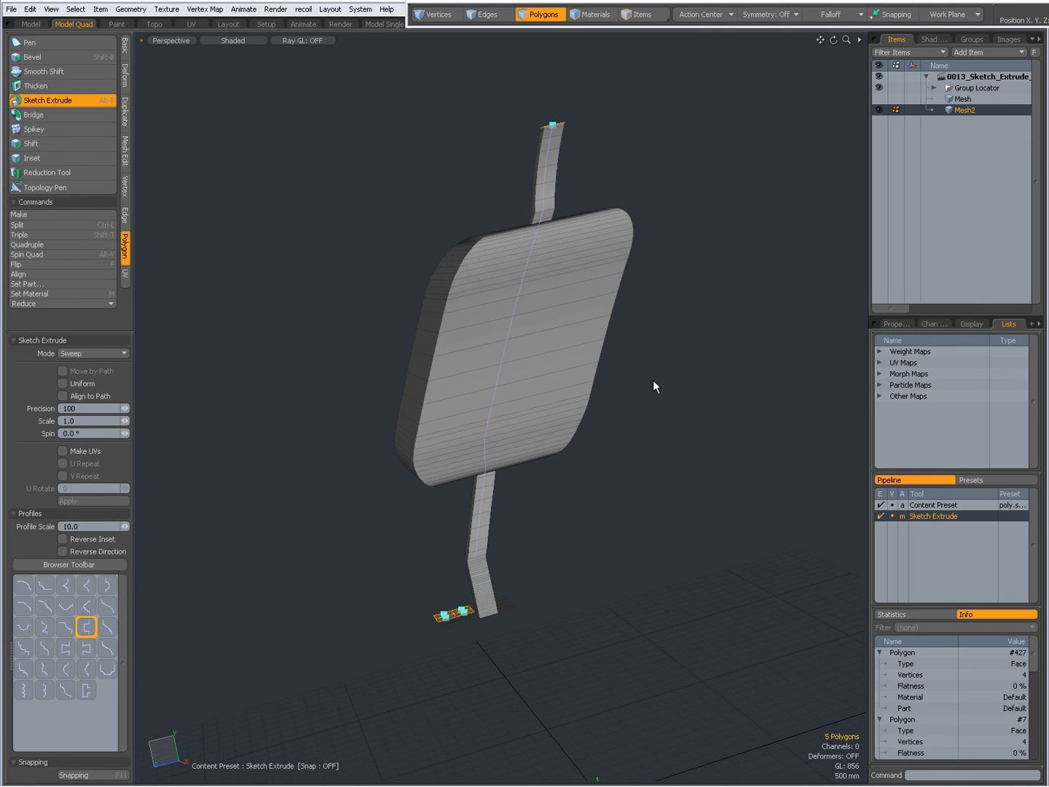
Step: Toggle Reverse Inset on and off, then enable Reverse Direction for the profile
{"action": "left_click", "coordinate": [63, 539]}
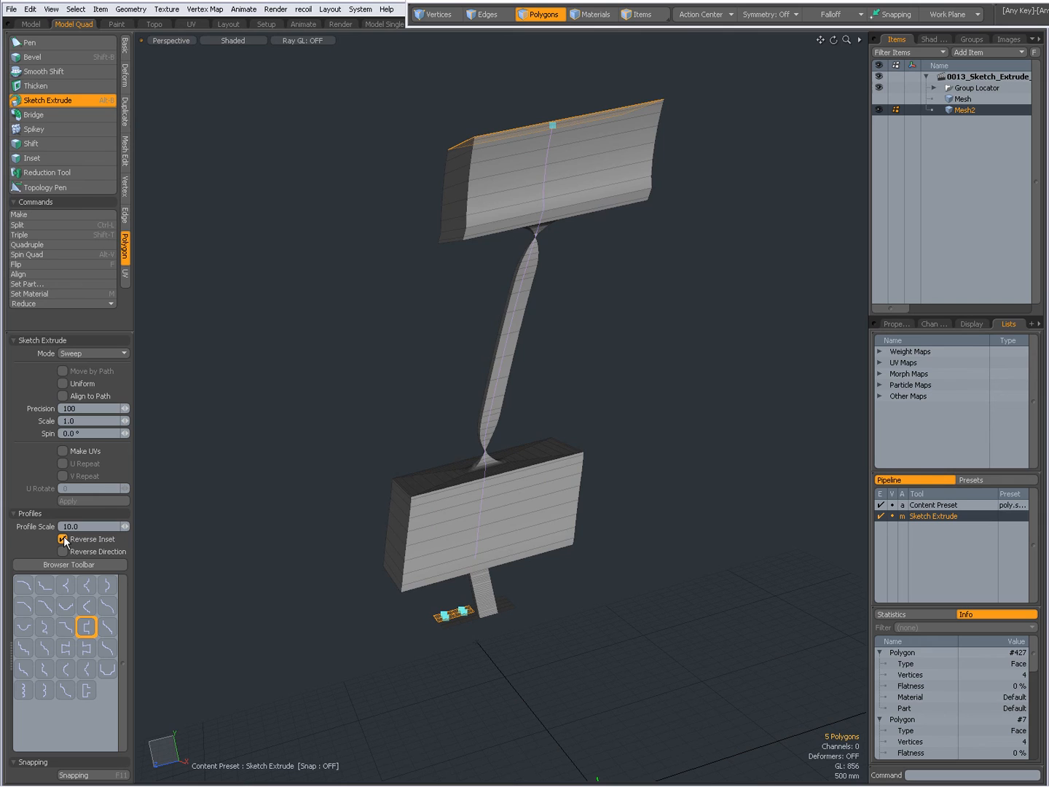
{"action": "left_click", "coordinate": [63, 539]}
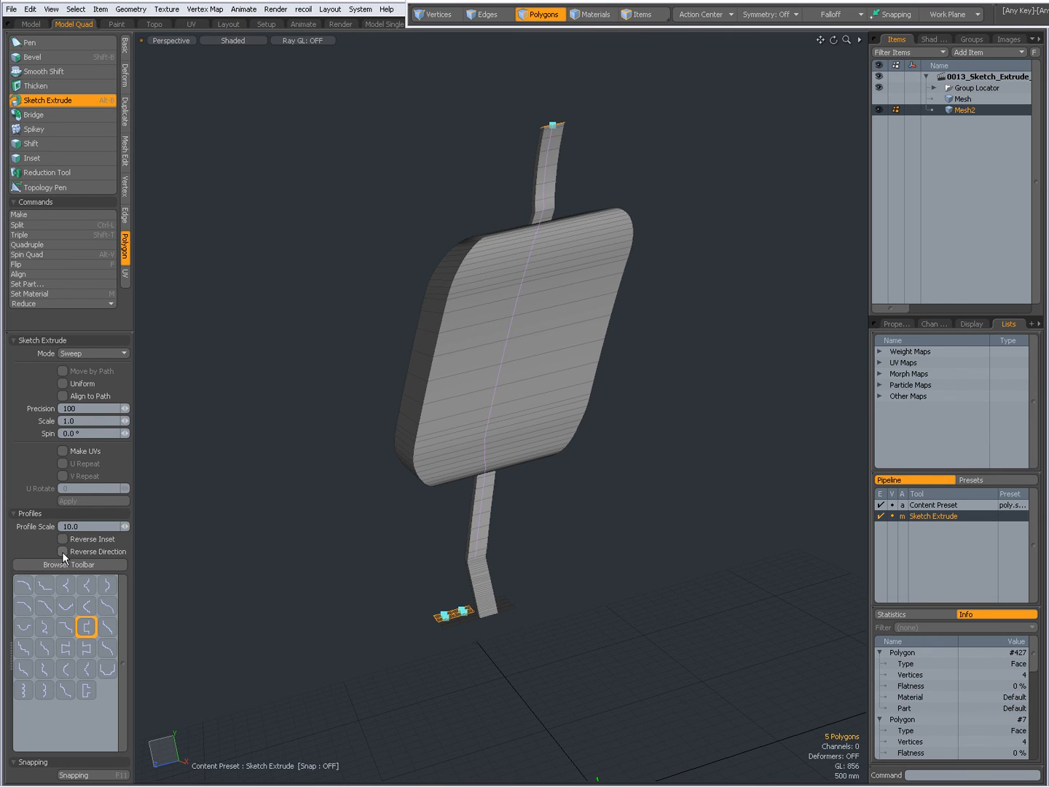
{"action": "left_click", "coordinate": [64, 551]}
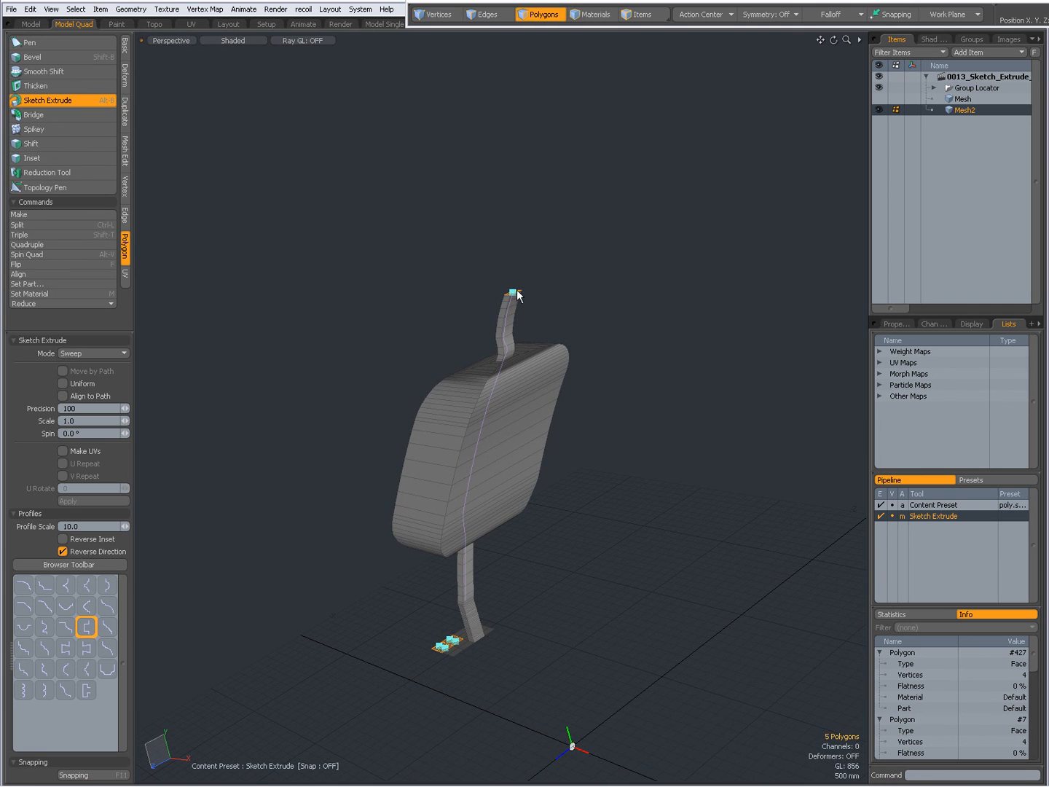
Step: Drag the path end higher, apply the wavy profile preset, and retoggle Reverse Direction
{"action": "left_click_drag", "start_coordinate": [512, 295], "coordinate": [598, 162]}
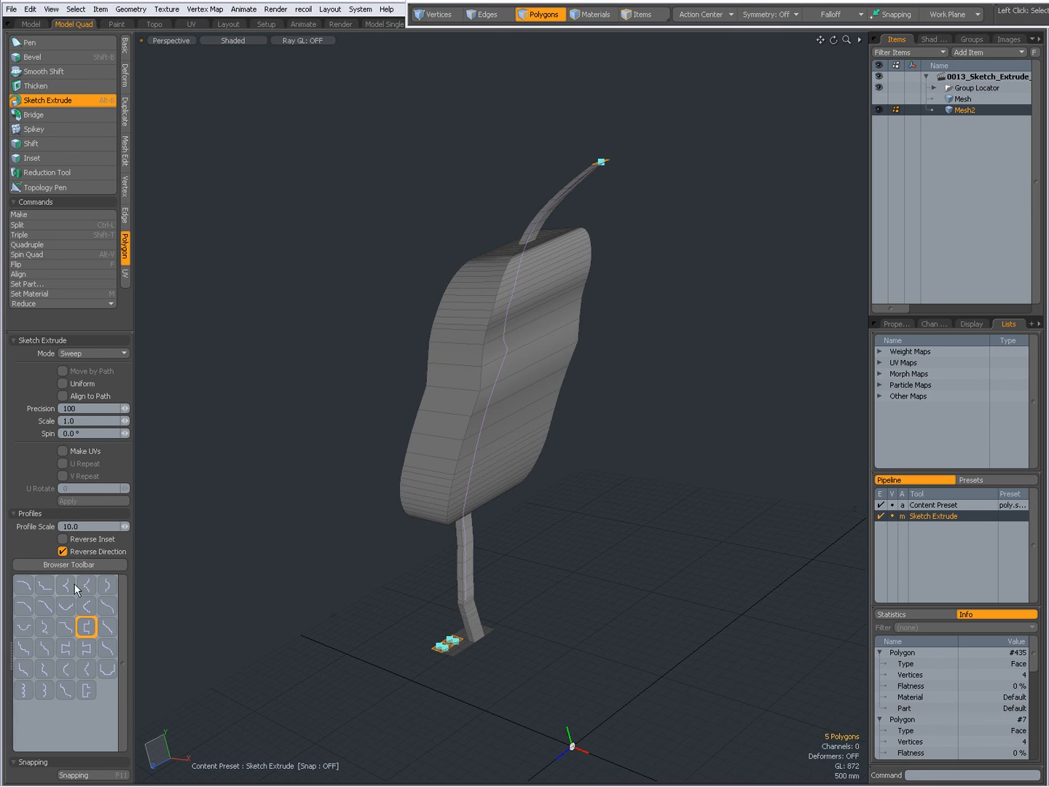
{"action": "mouse_move", "coordinate": [69, 682]}
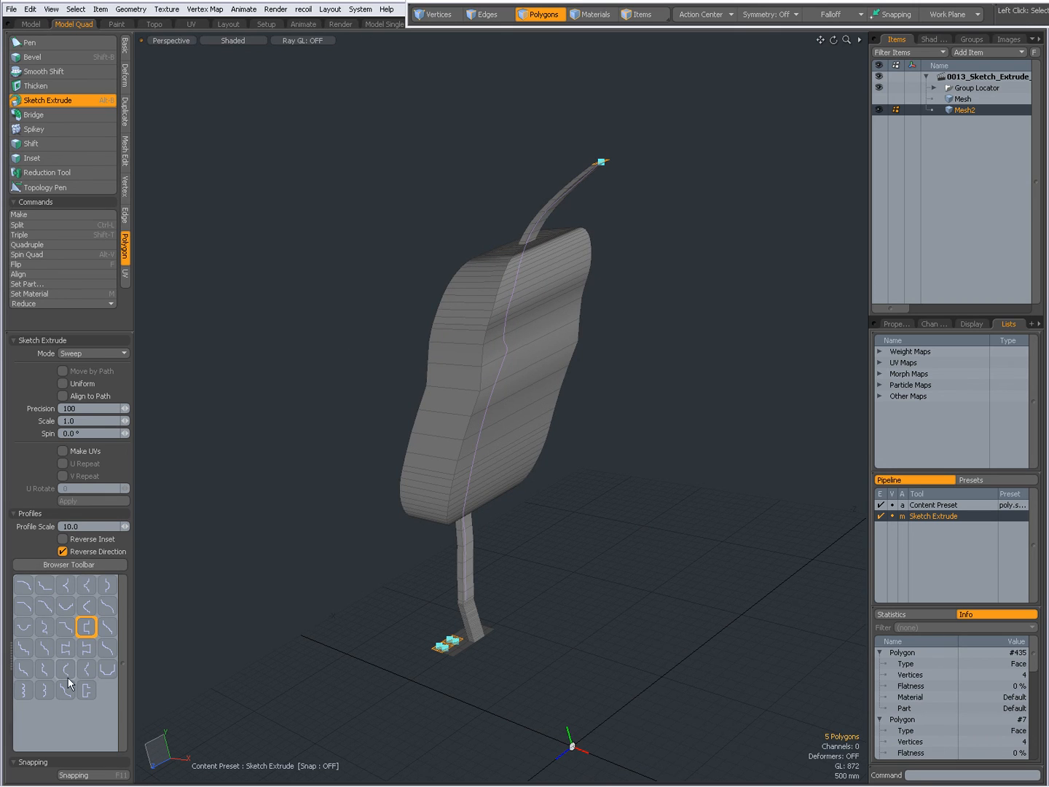
{"action": "left_click", "coordinate": [43, 689]}
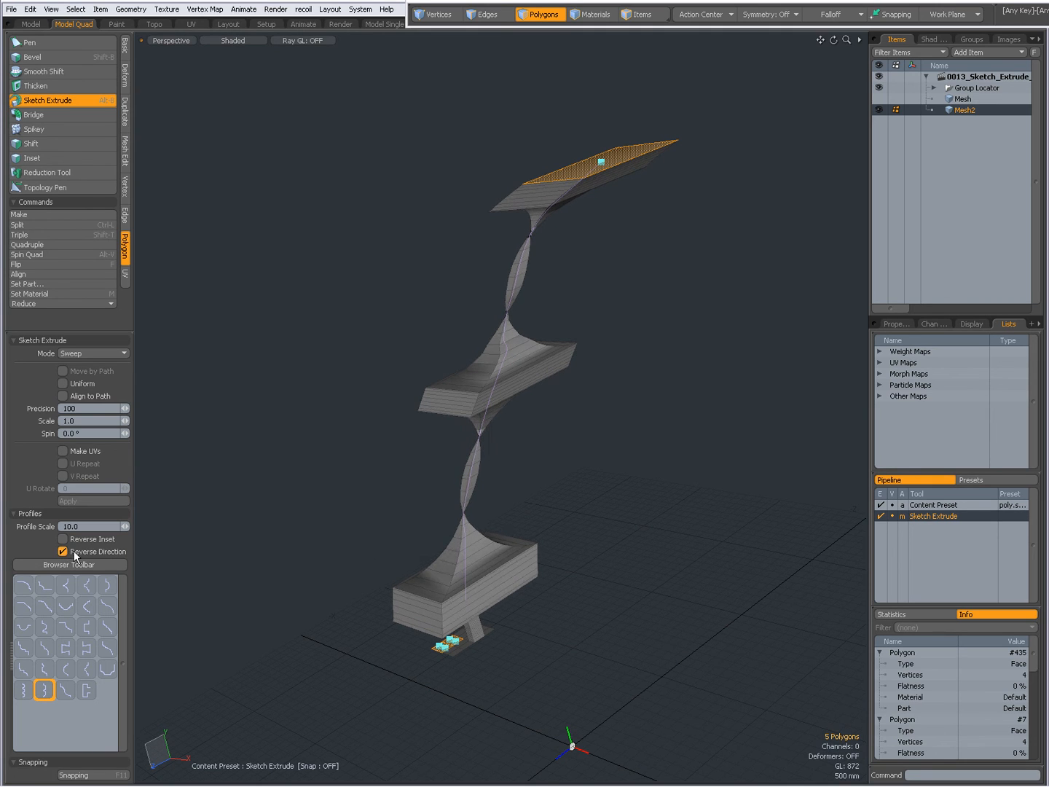
{"action": "left_click", "coordinate": [62, 552]}
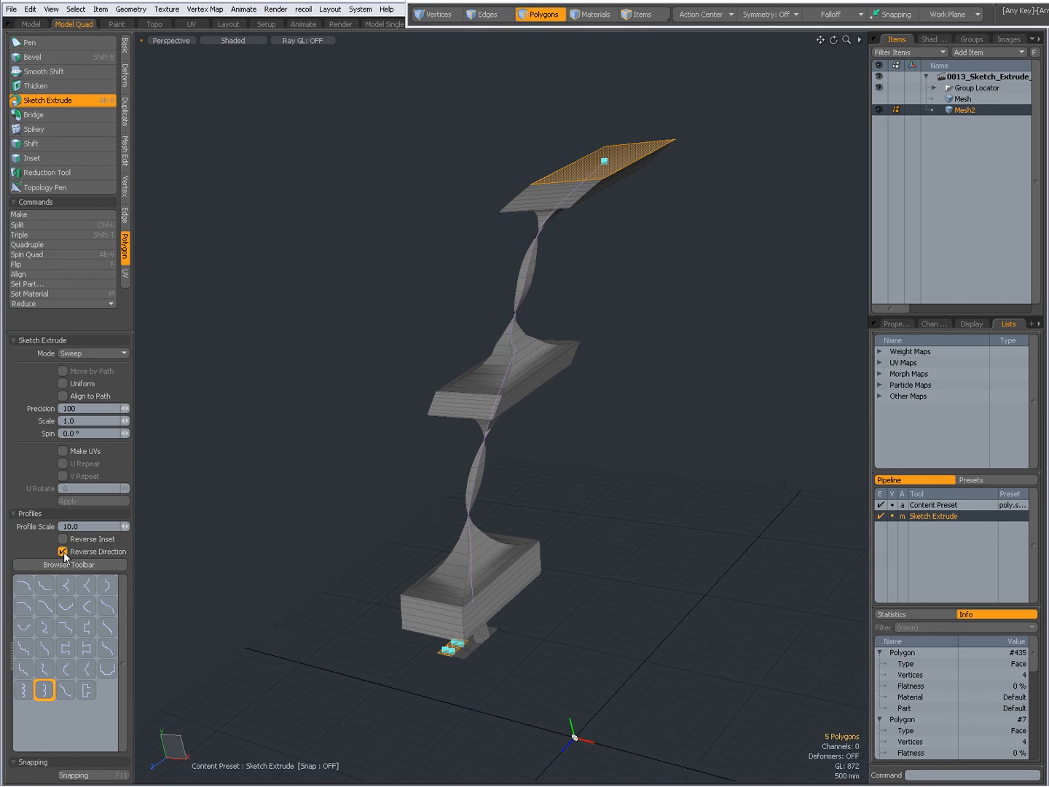